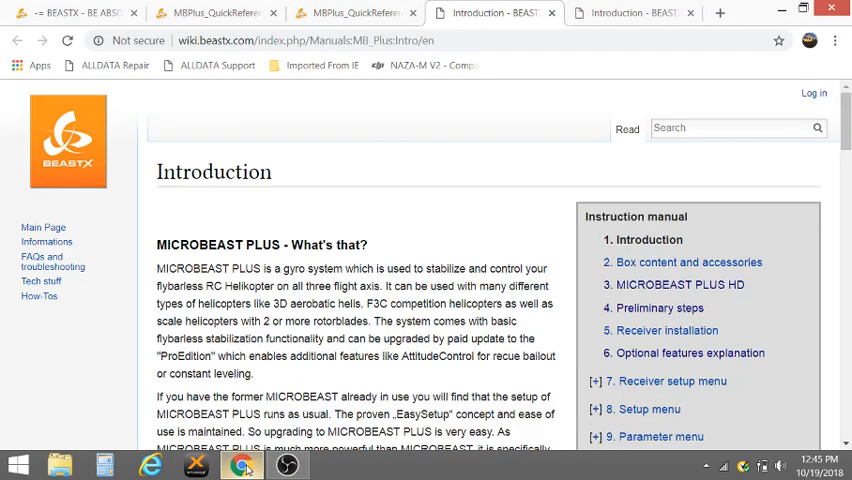
pyautogui.moveTo(427, 388)
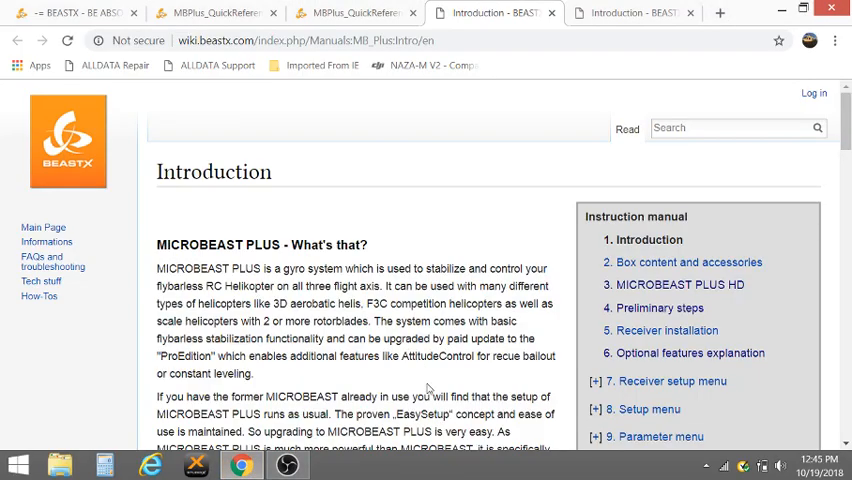
pyautogui.moveTo(184, 118)
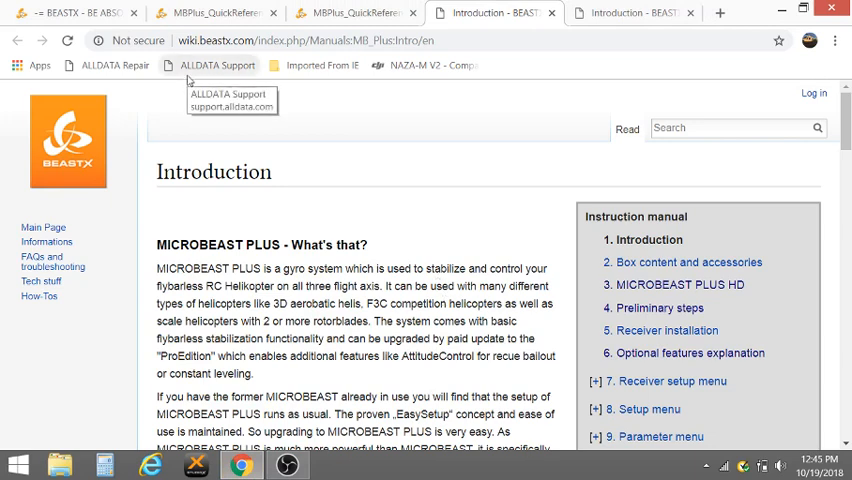
pyautogui.moveTo(197, 18)
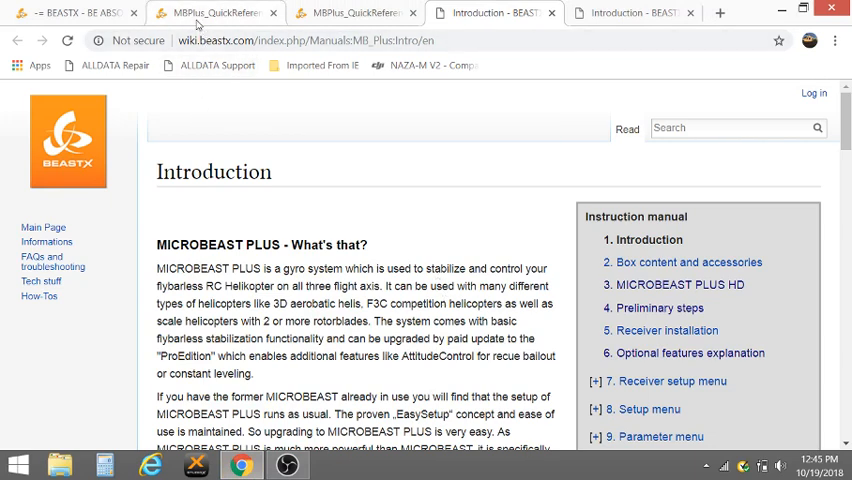
pyautogui.moveTo(200, 12)
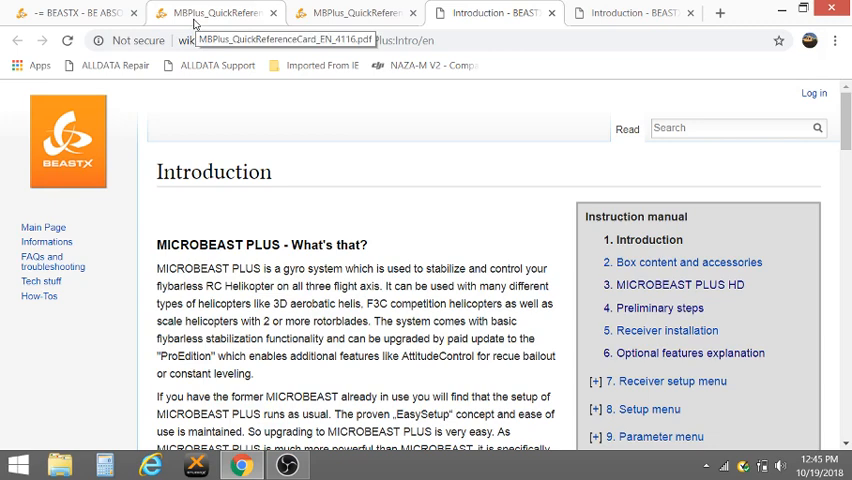
pyautogui.moveTo(205, 20)
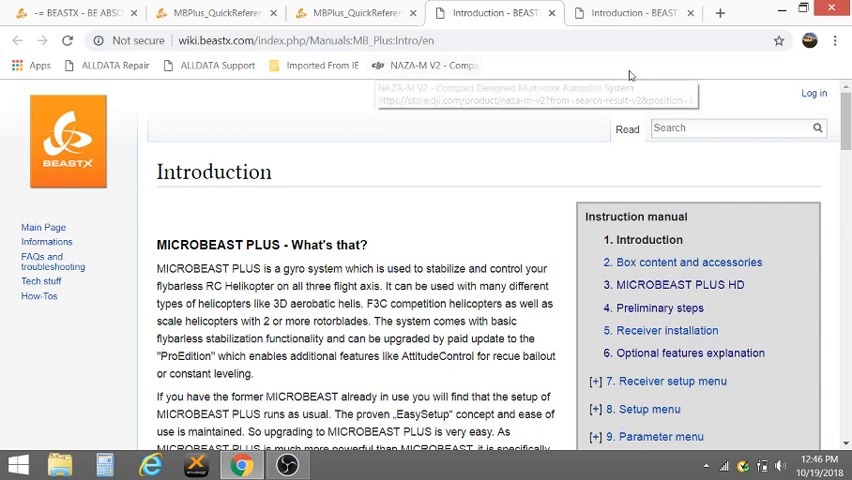
pyautogui.moveTo(628, 22)
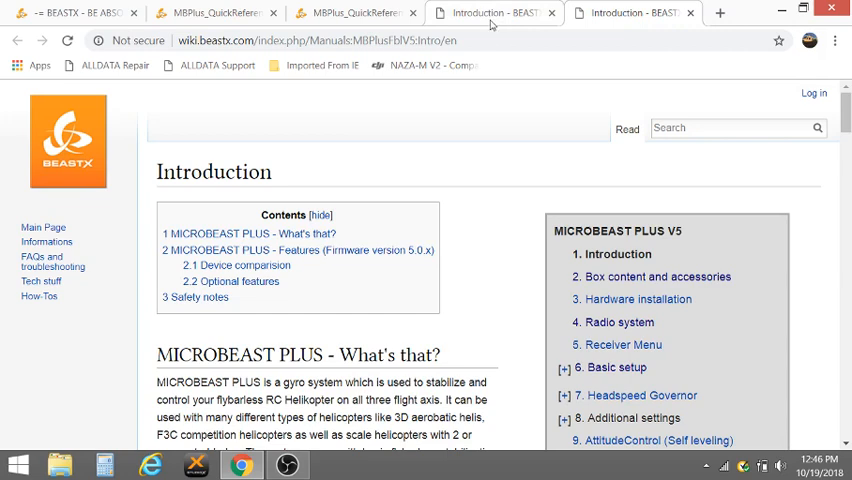
pyautogui.moveTo(469, 97)
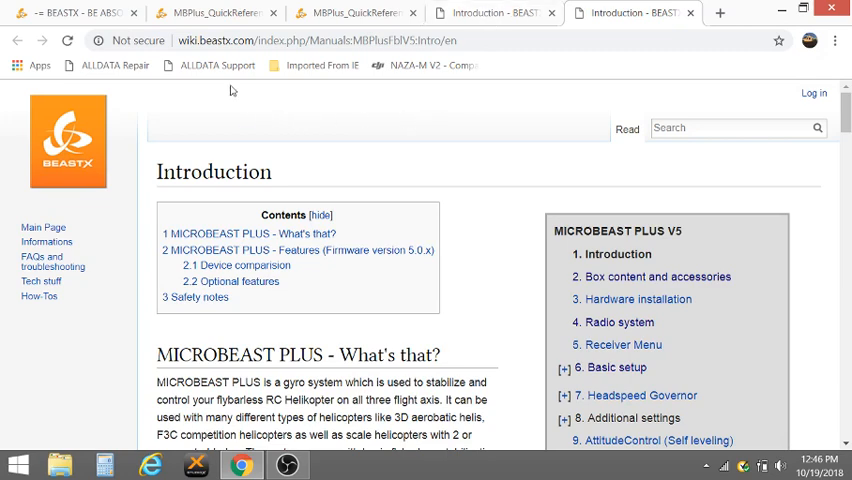
# Compare the firmware 4.2 and 5.0 quick reference cards by scrolling their setup menu tables.
pyautogui.click(215, 13)
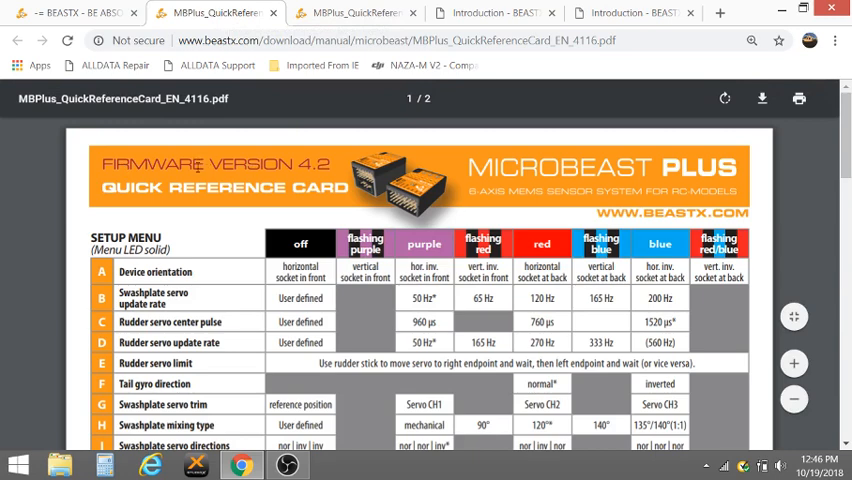
pyautogui.moveTo(158, 186)
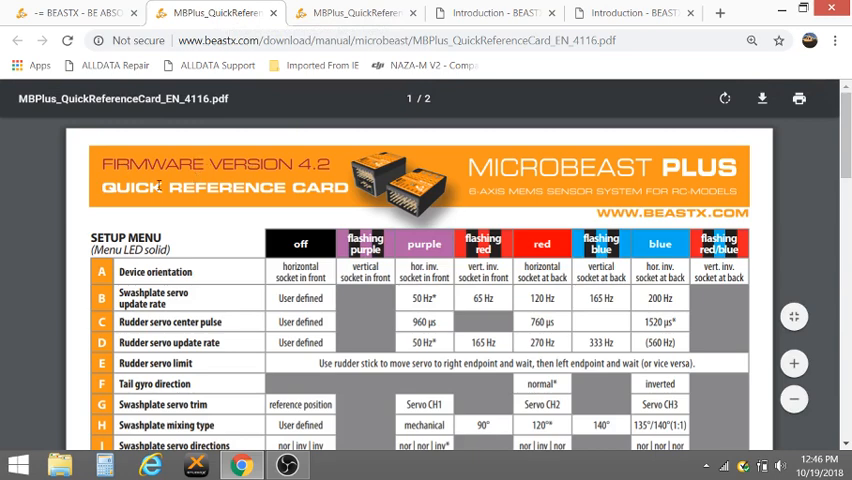
pyautogui.scroll(-3)
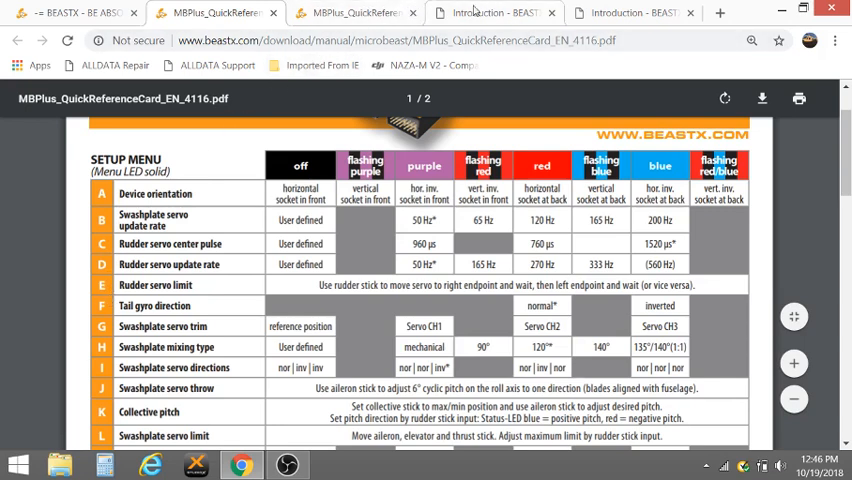
pyautogui.click(350, 12)
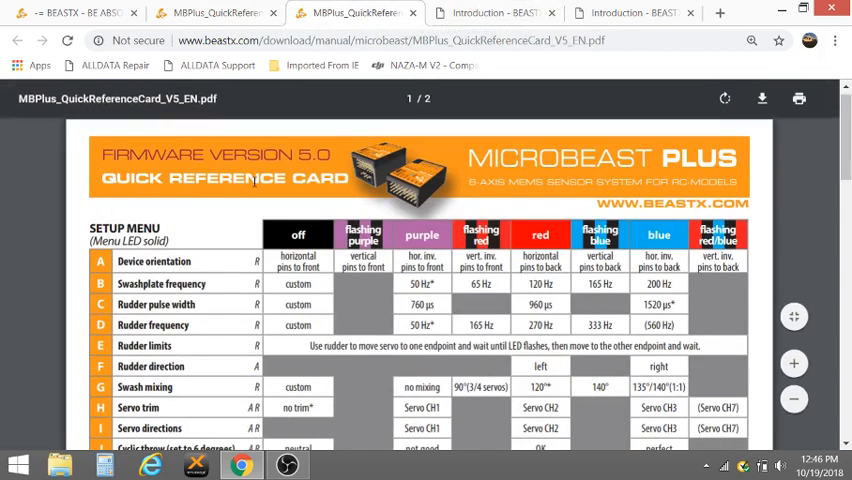
pyautogui.moveTo(135, 273)
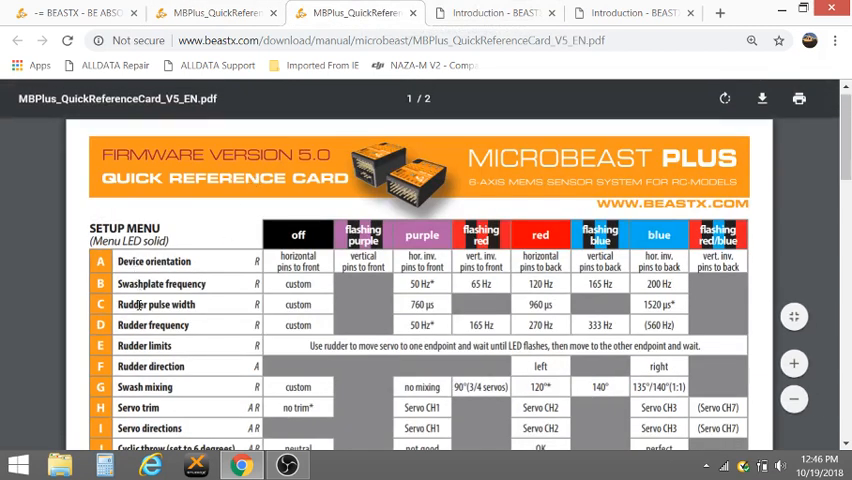
pyautogui.scroll(-3)
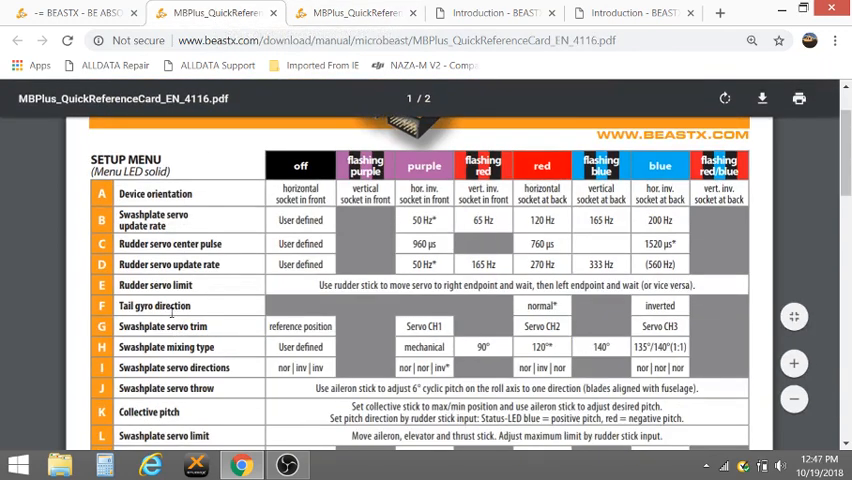
pyautogui.scroll(-3)
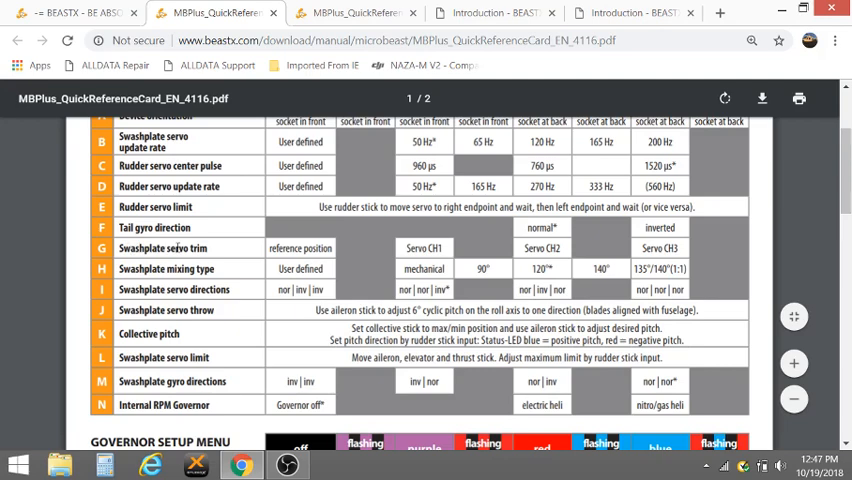
# Bring the firmware 5.0 quick reference card to the front.
pyautogui.click(355, 13)
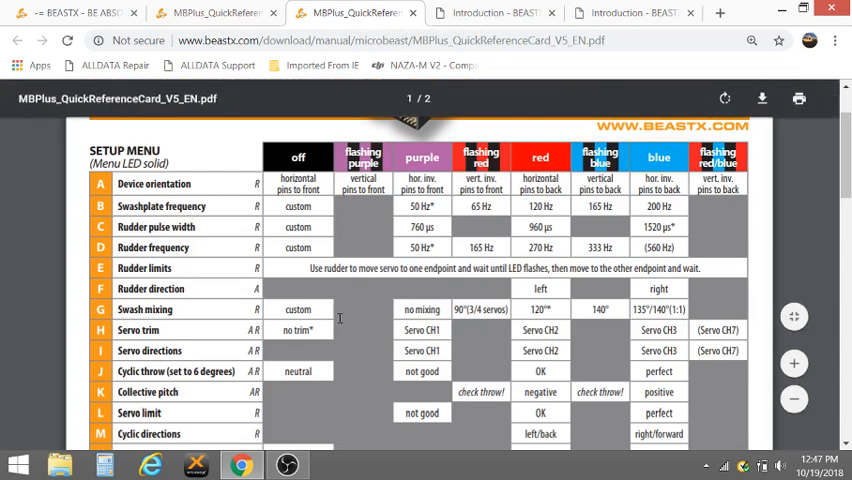
pyautogui.moveTo(437, 313)
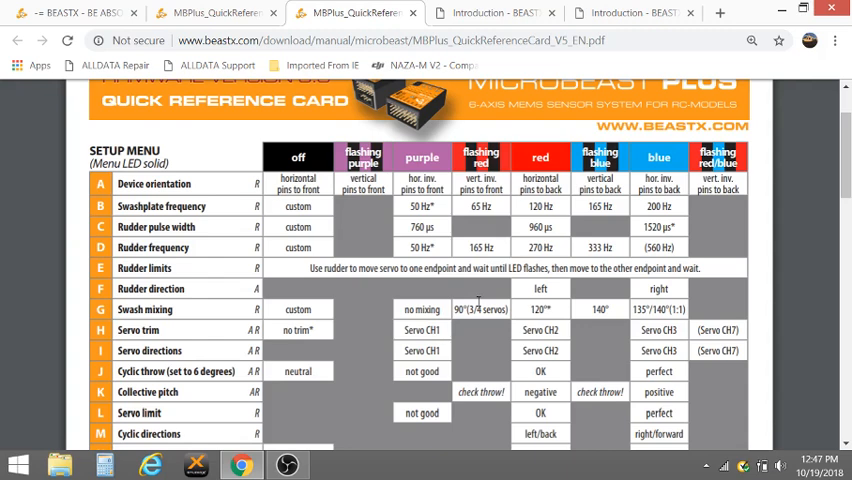
pyautogui.moveTo(483, 307)
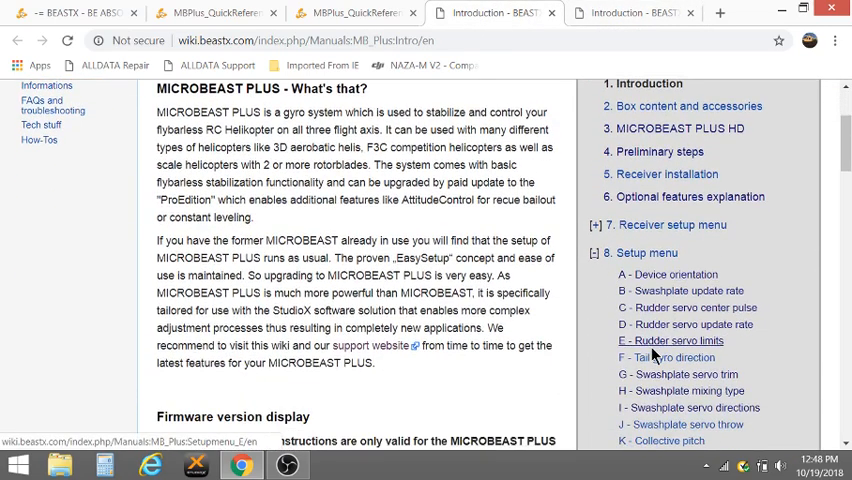
# Open 'G - Swashplate servo trim' and scroll to its Status-LED center trim table.
pyautogui.scroll(-3)
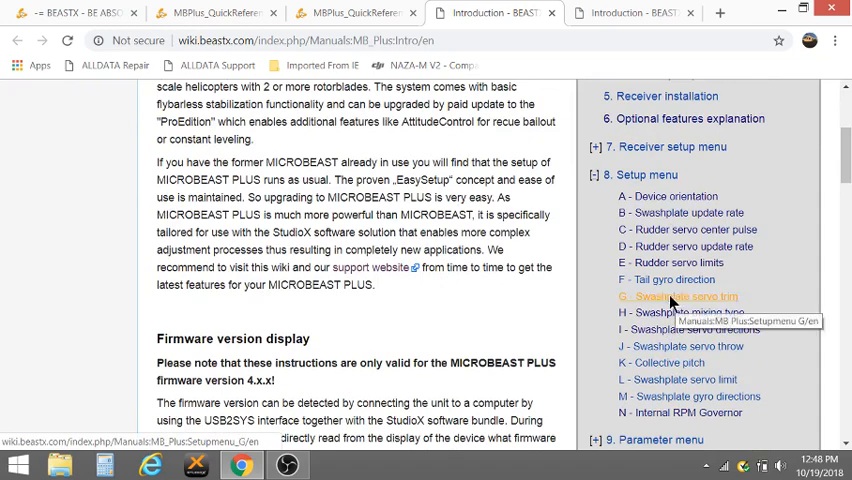
pyautogui.click(685, 296)
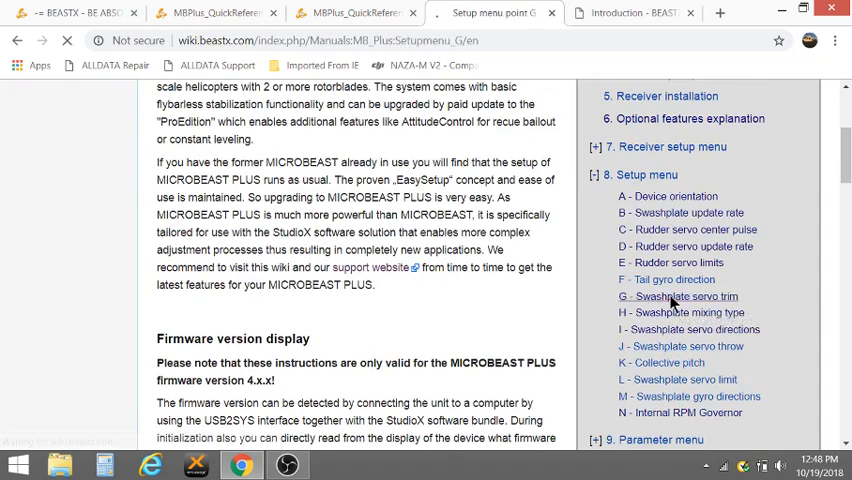
pyautogui.click(678, 296)
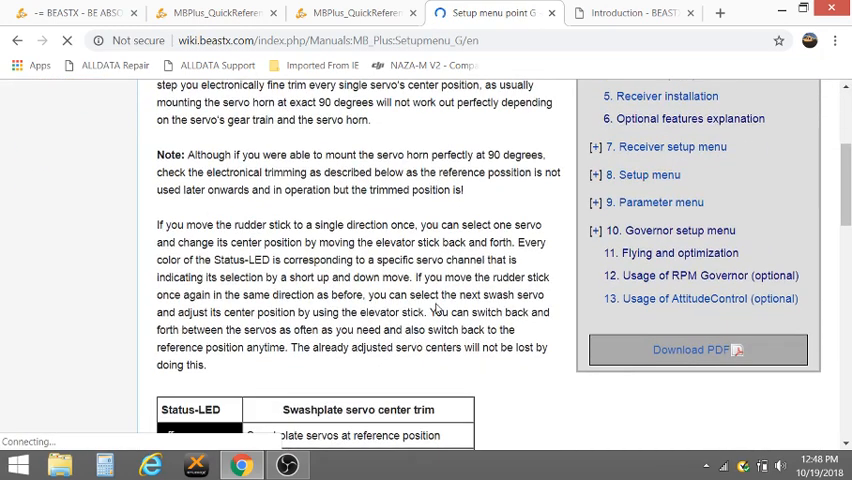
pyautogui.scroll(-3)
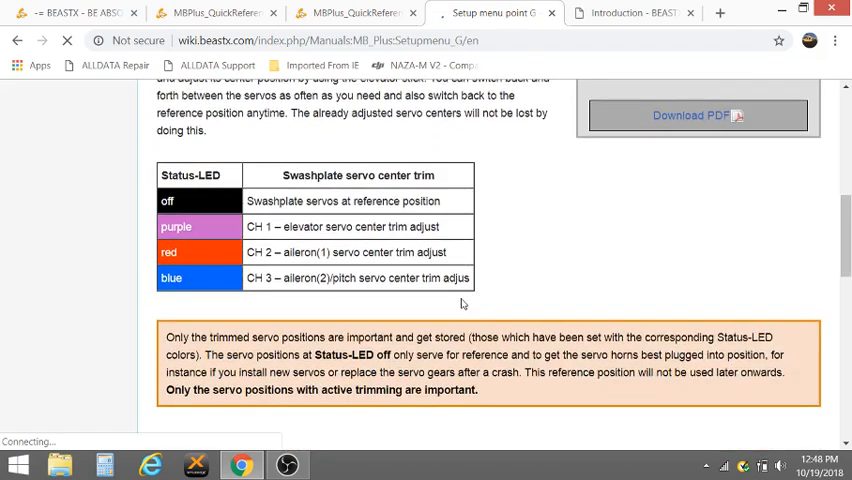
pyautogui.scroll(-3)
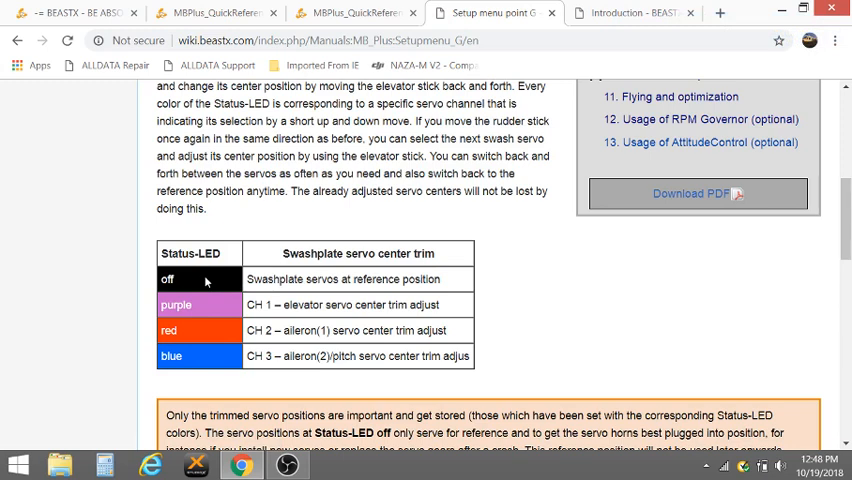
pyautogui.moveTo(388, 45)
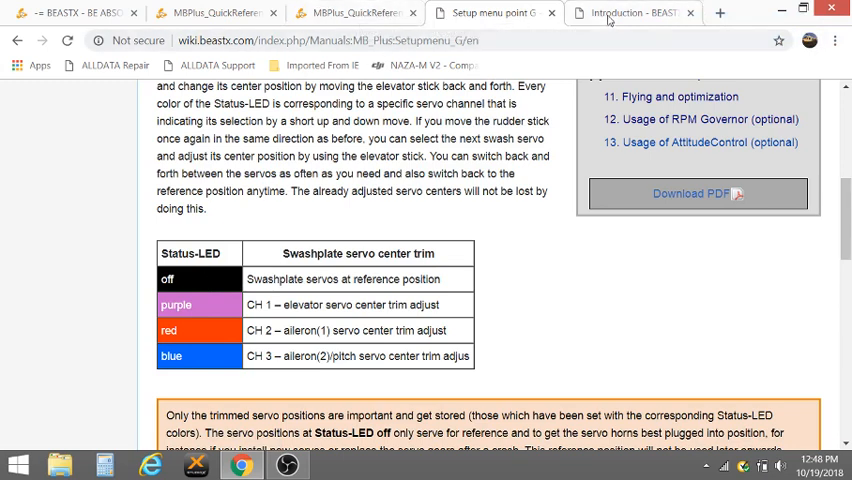
# On the V5 wiki introduction, expand the Basic setup section of the contents.
pyautogui.click(630, 13)
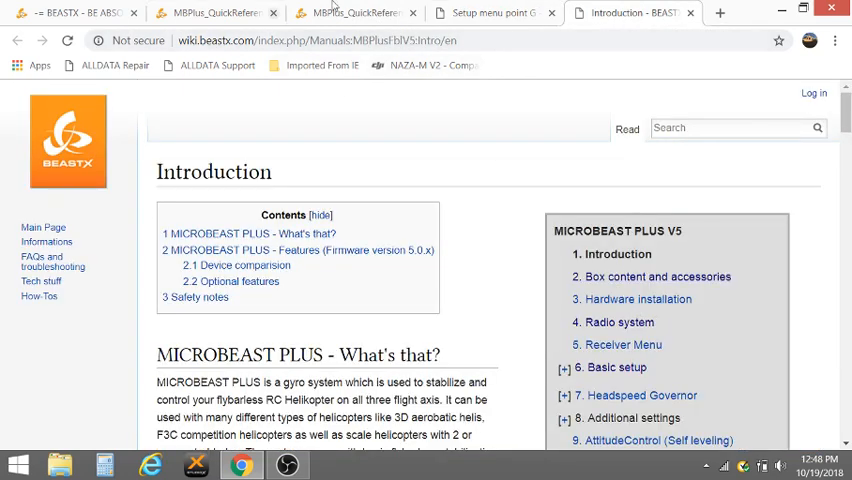
pyautogui.scroll(-3)
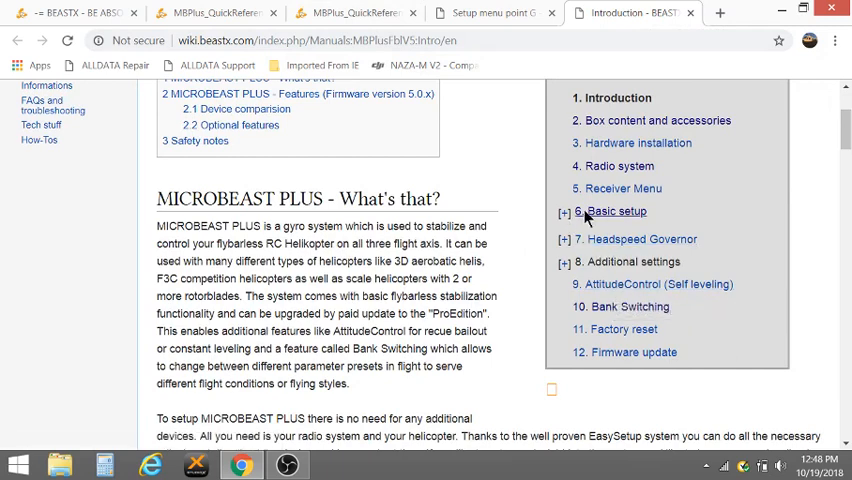
pyautogui.moveTo(620, 301)
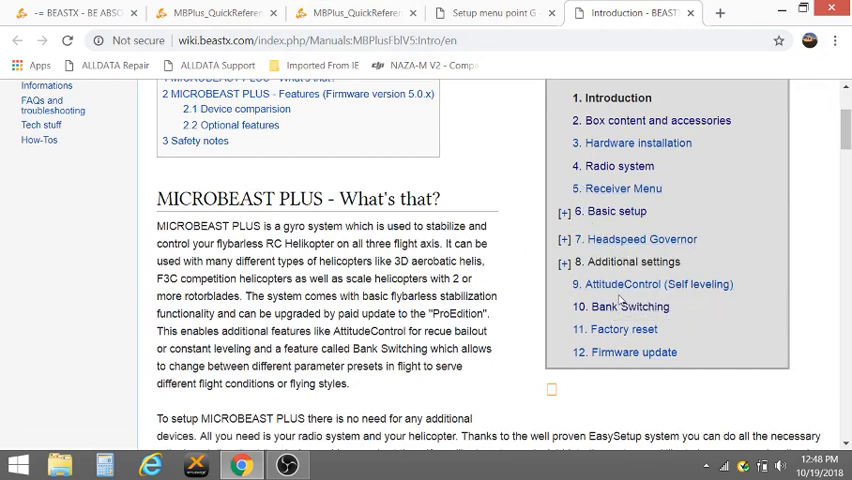
pyautogui.click(564, 211)
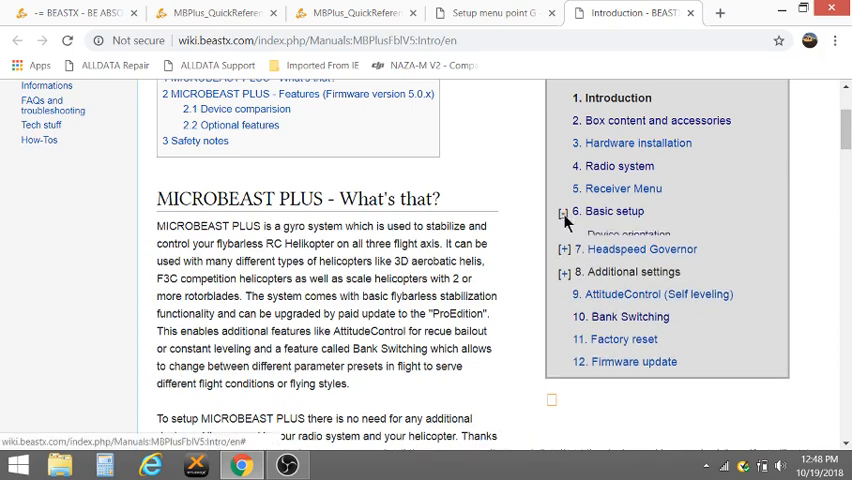
pyautogui.click(564, 211)
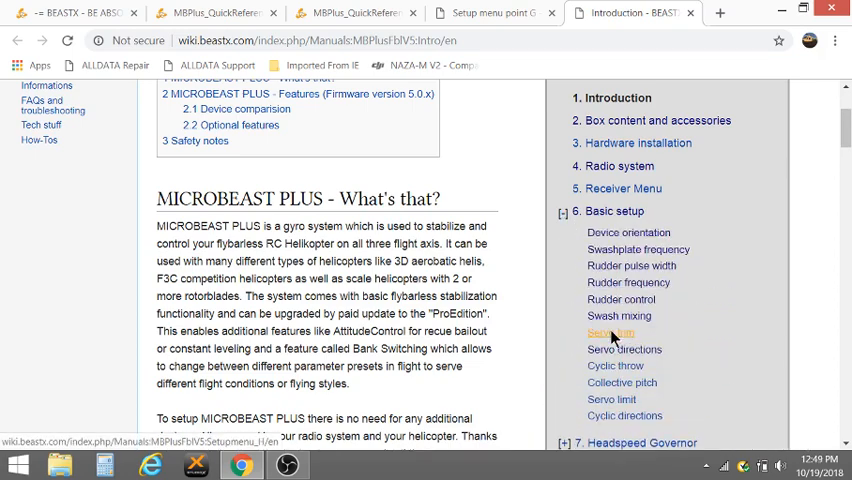
# Open the V5 Servo trim page and scroll to its Status-LED trim table.
pyautogui.click(611, 333)
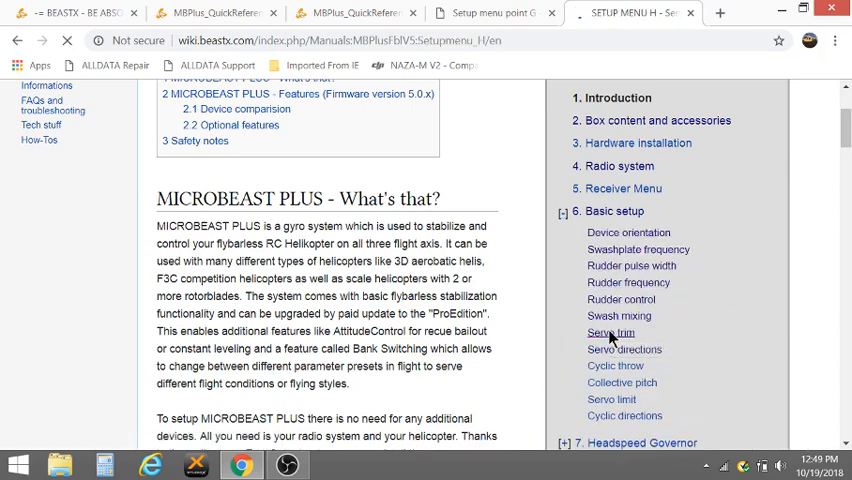
pyautogui.click(611, 332)
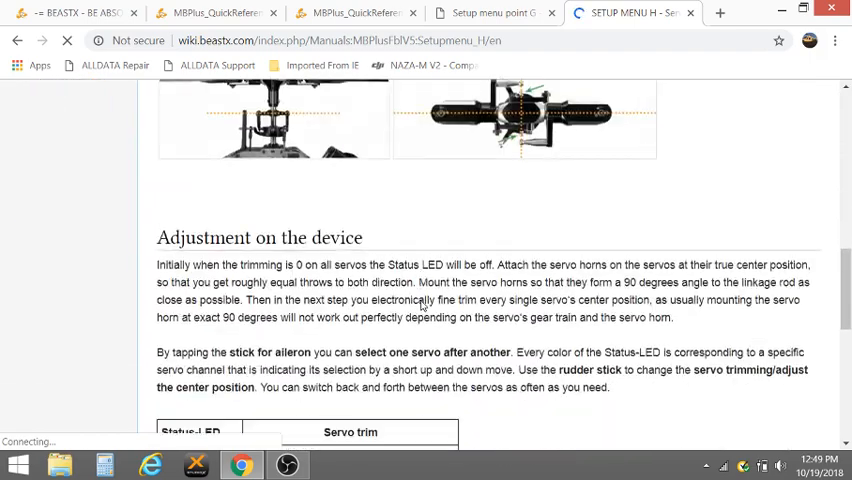
pyautogui.scroll(-3)
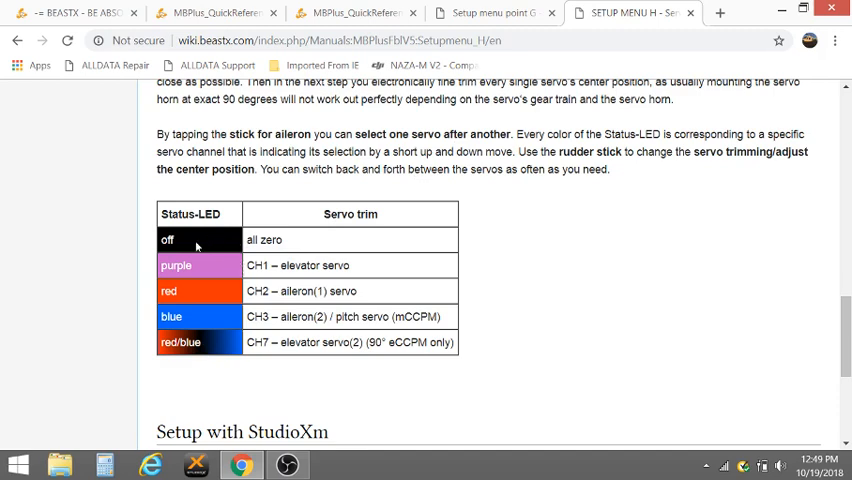
pyautogui.moveTo(209, 308)
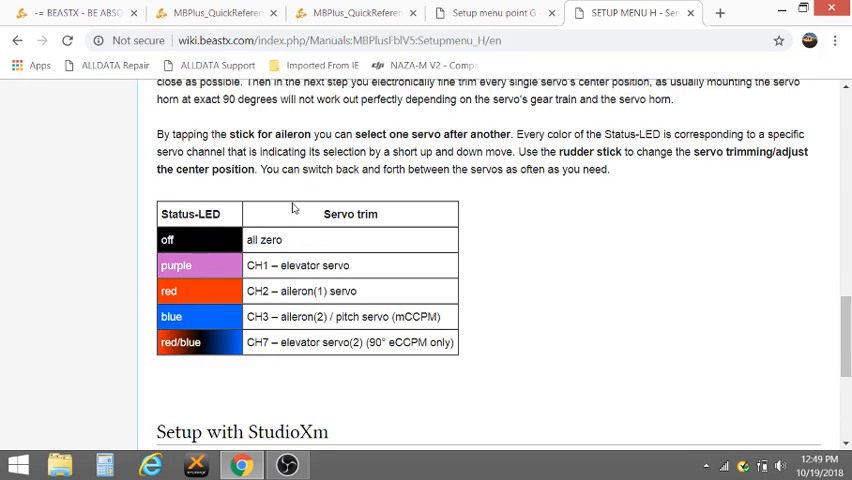
pyautogui.scroll(-3)
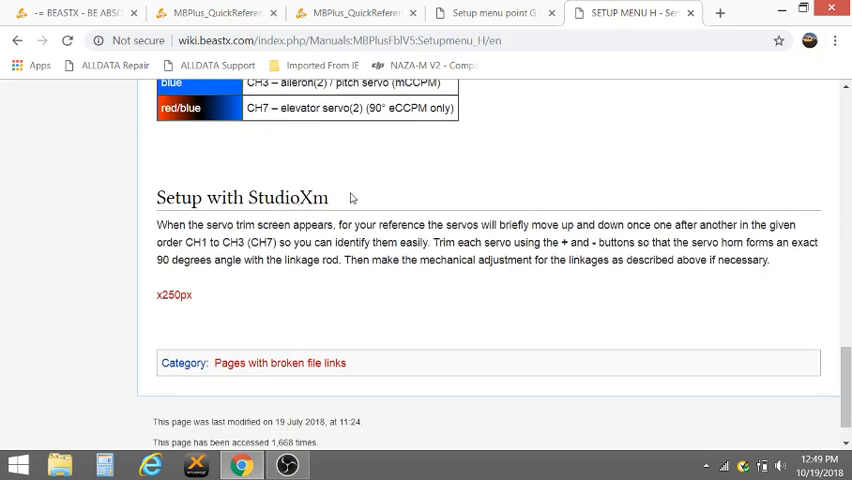
pyautogui.scroll(3)
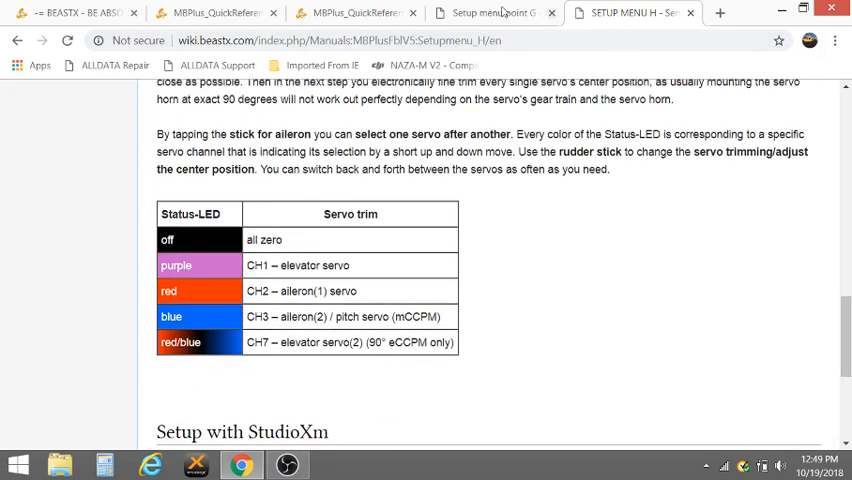
# Go from the 4.2 card to the 5.0 card, scrolling past setup and governor menus.
pyautogui.click(215, 13)
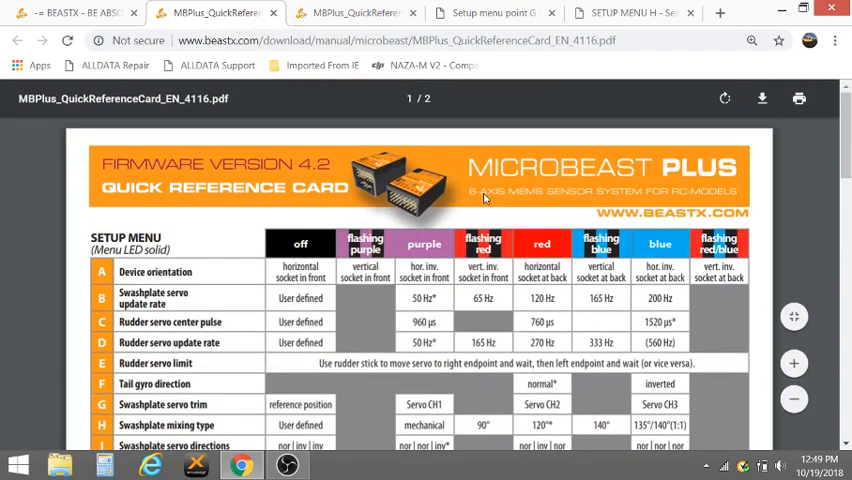
pyautogui.click(355, 13)
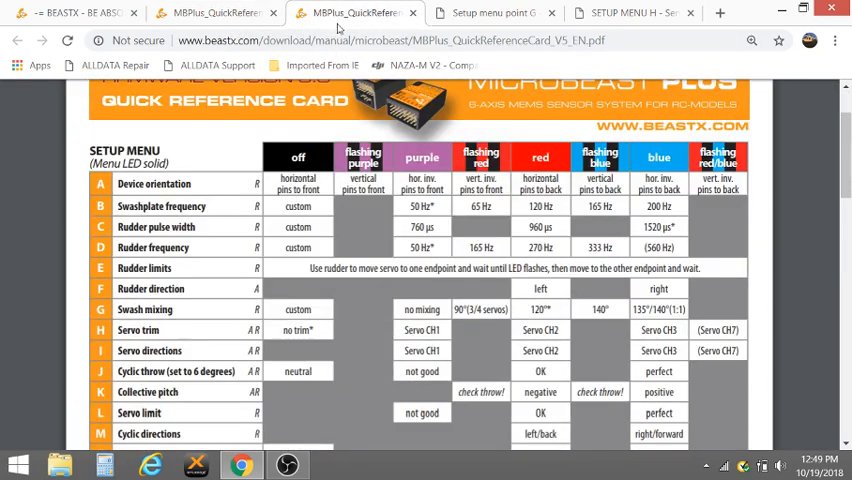
pyautogui.scroll(-3)
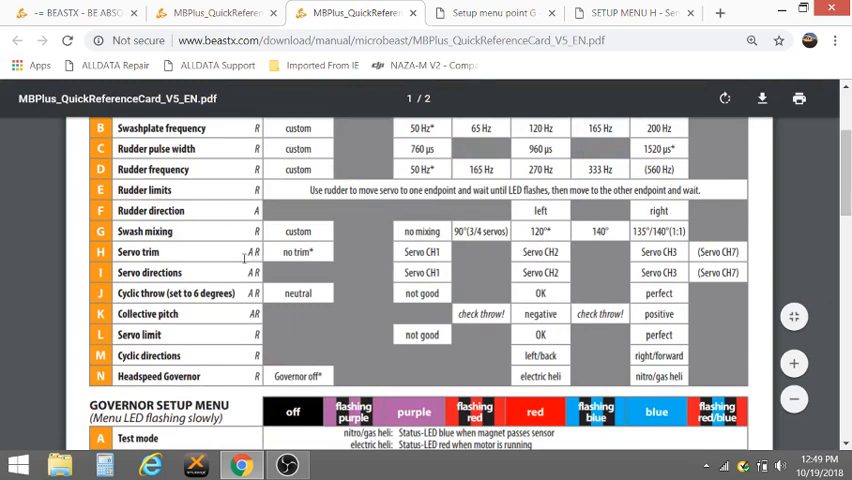
pyautogui.moveTo(245, 253)
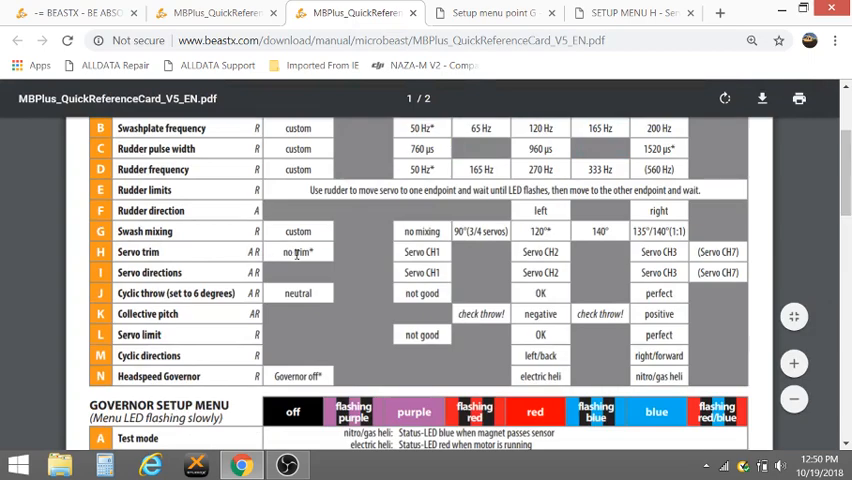
pyautogui.scroll(-3)
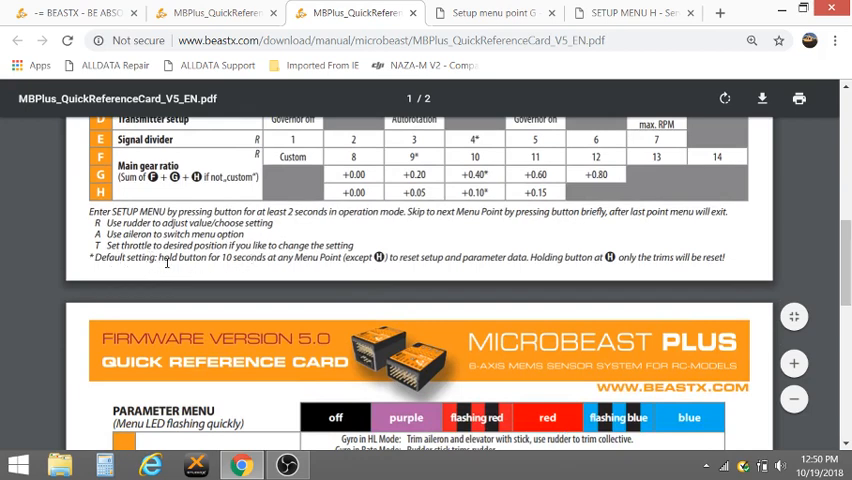
pyautogui.moveTo(300, 260)
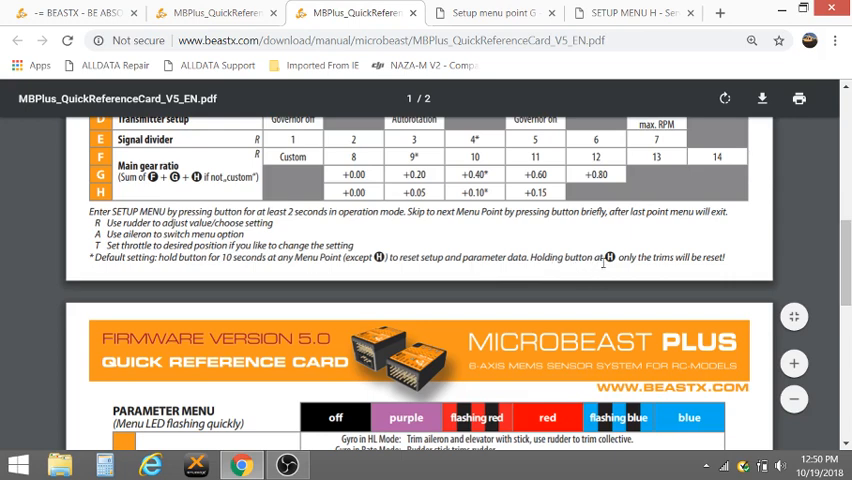
pyautogui.moveTo(627, 260)
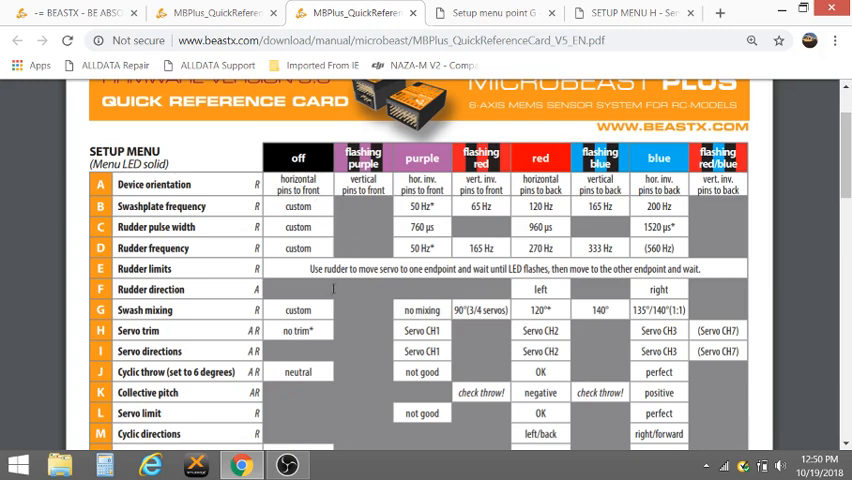
pyautogui.moveTo(324, 310)
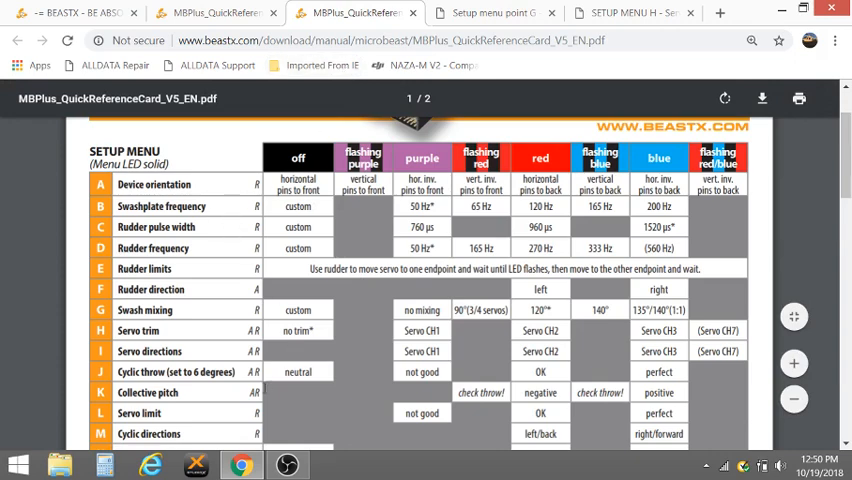
# Scroll through the reference card rows, then return to the wiki's setup menu contents list.
pyautogui.scroll(-3)
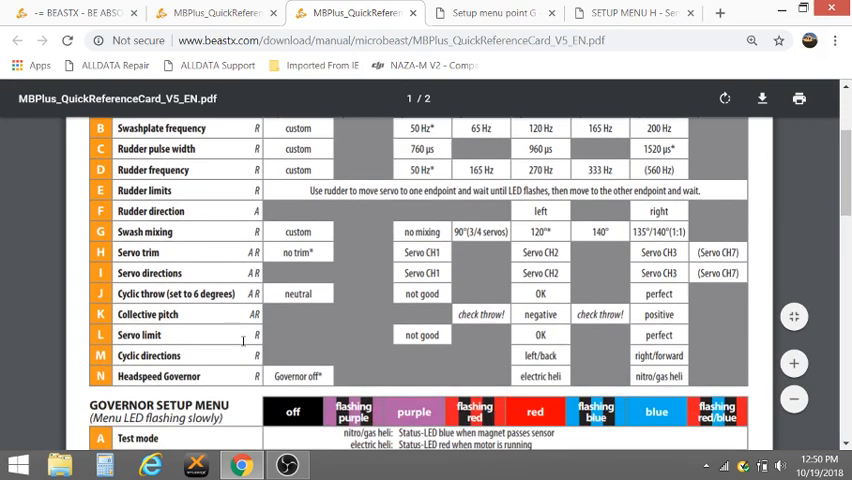
pyautogui.moveTo(415, 323)
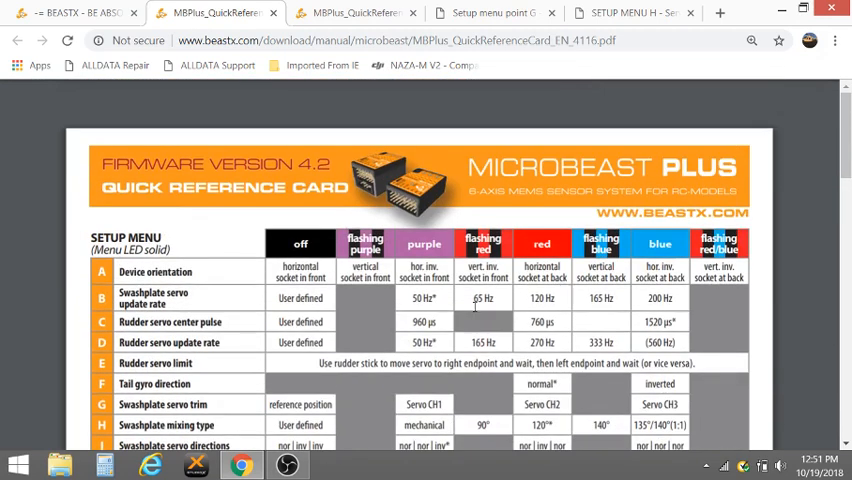
pyautogui.scroll(-3)
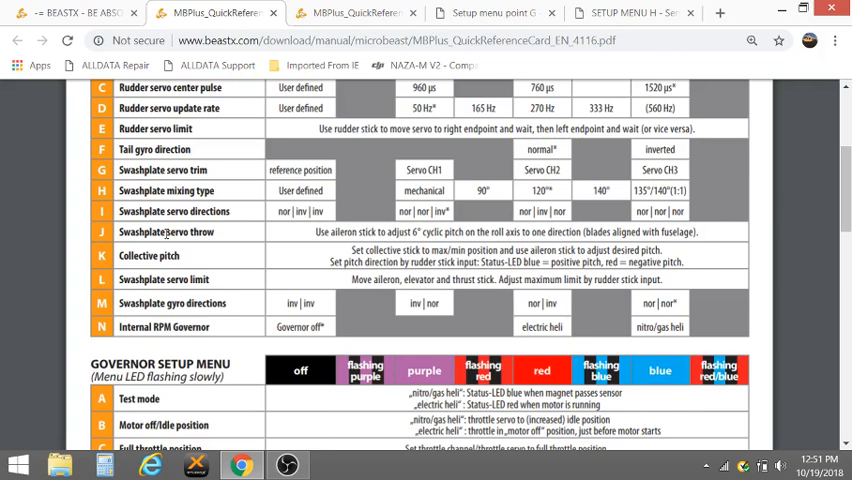
pyautogui.moveTo(165, 232)
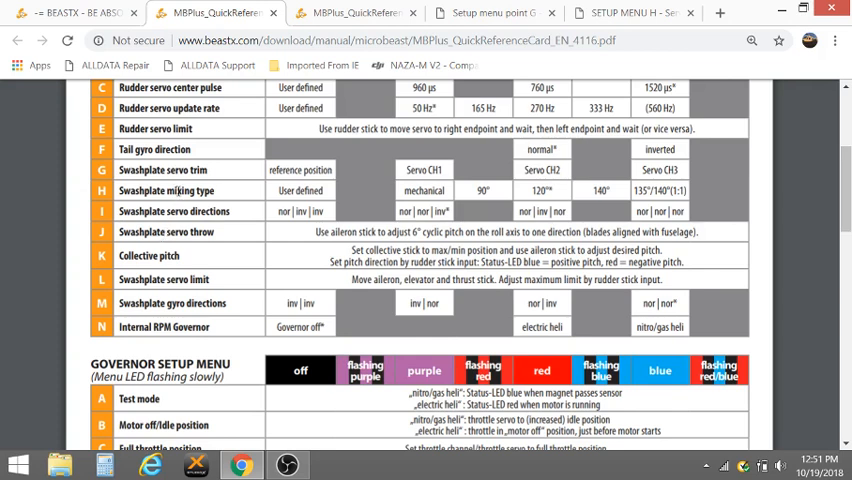
pyautogui.moveTo(176, 185)
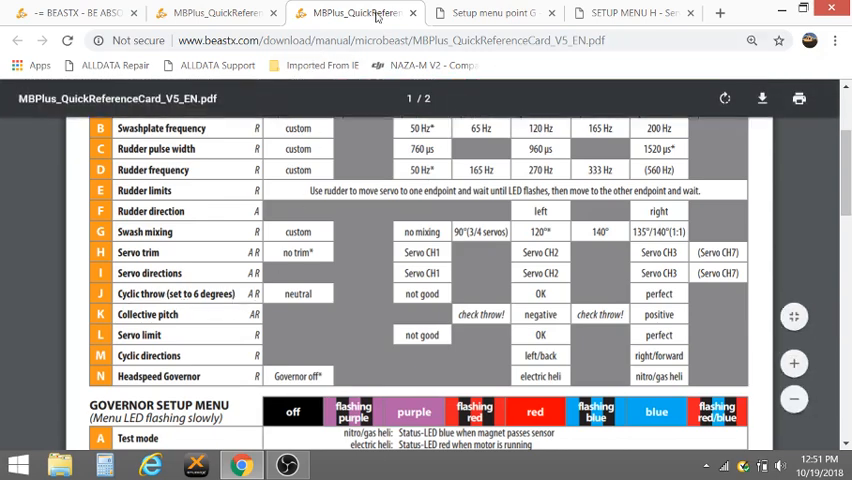
pyautogui.click(490, 13)
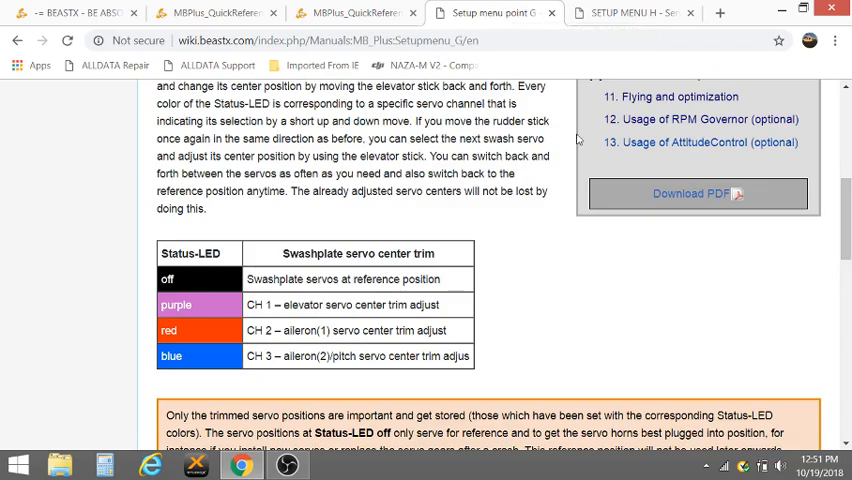
pyautogui.scroll(3)
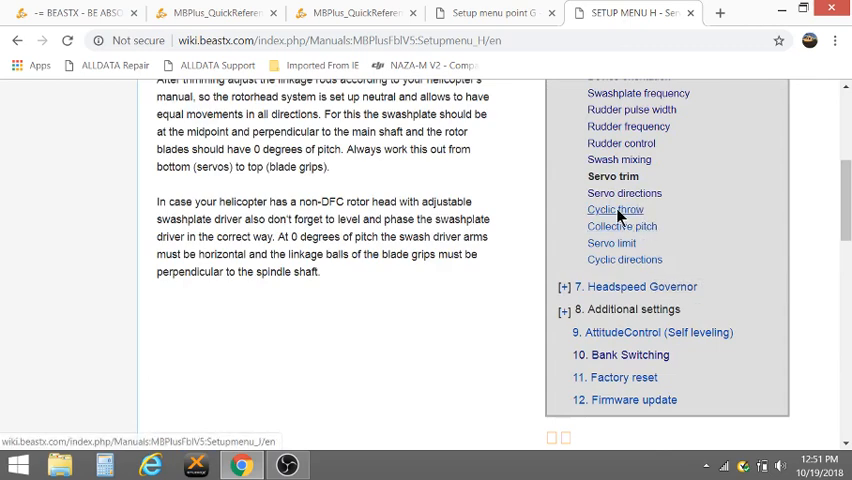
# Open and scroll the Cyclic throw wiki page, then return to the firmware 4.2 card.
pyautogui.click(615, 210)
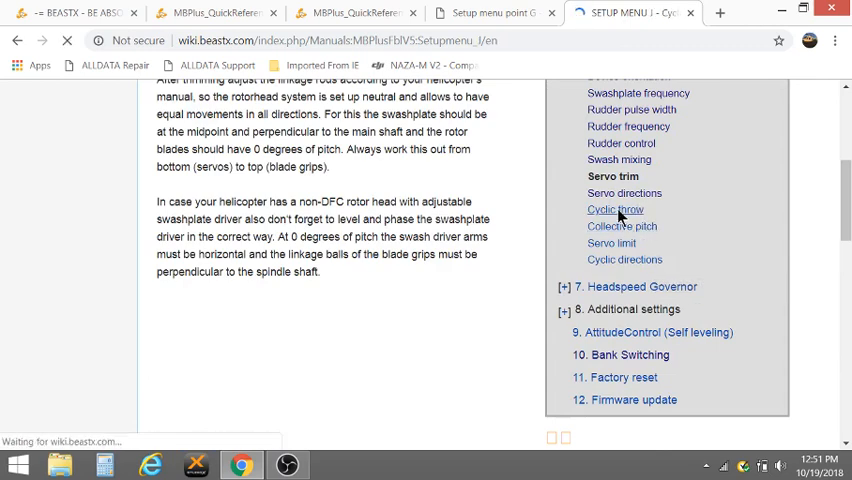
pyautogui.click(615, 209)
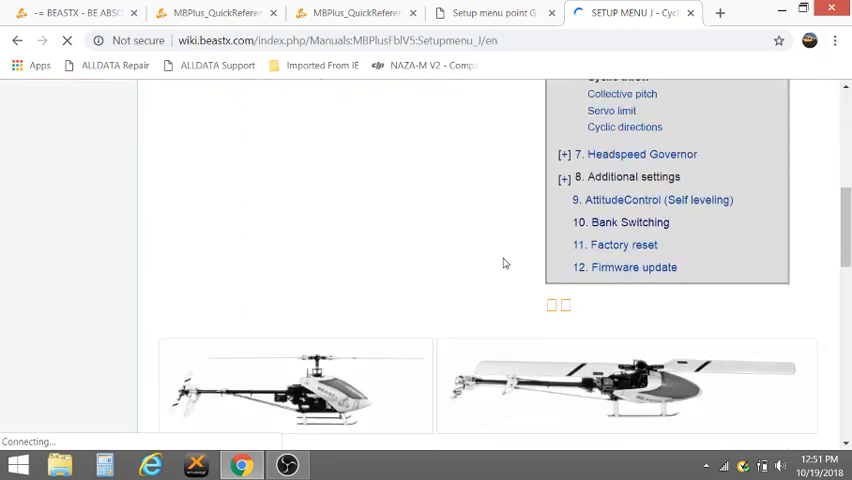
pyautogui.scroll(-3)
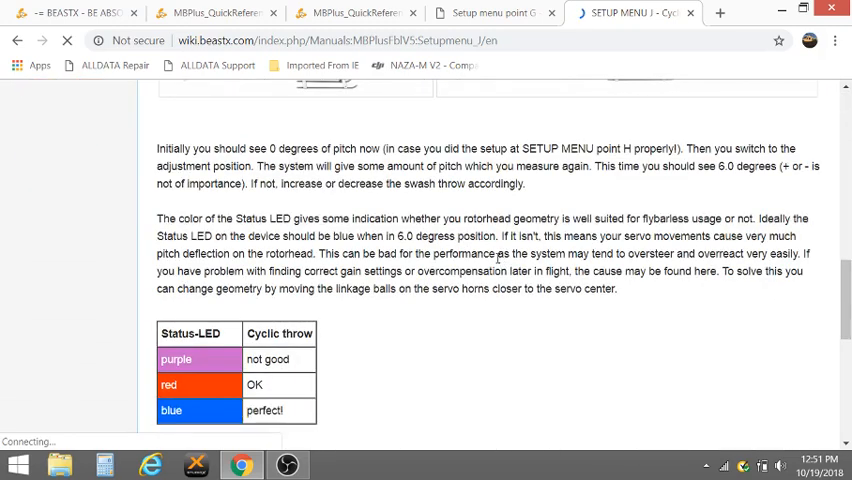
pyautogui.scroll(-3)
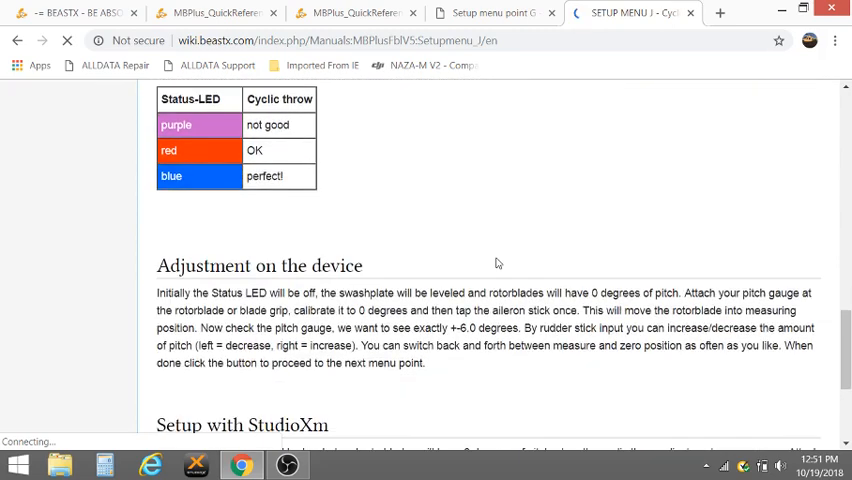
pyautogui.scroll(-3)
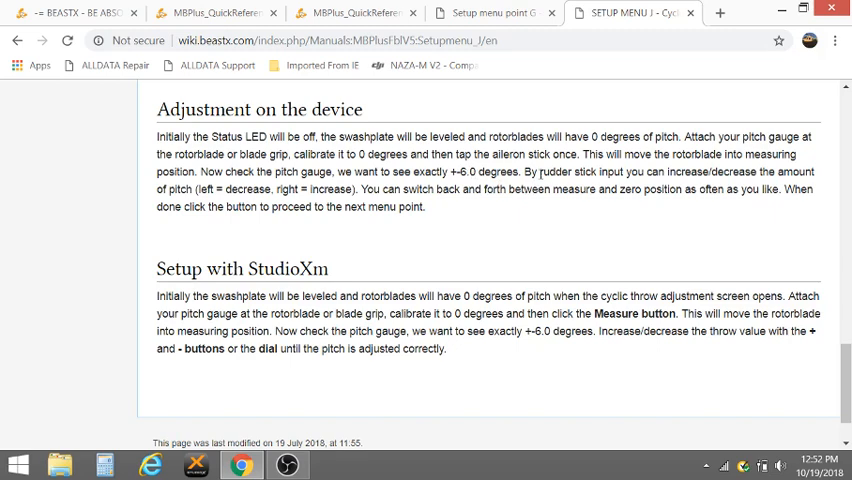
pyautogui.moveTo(447, 208)
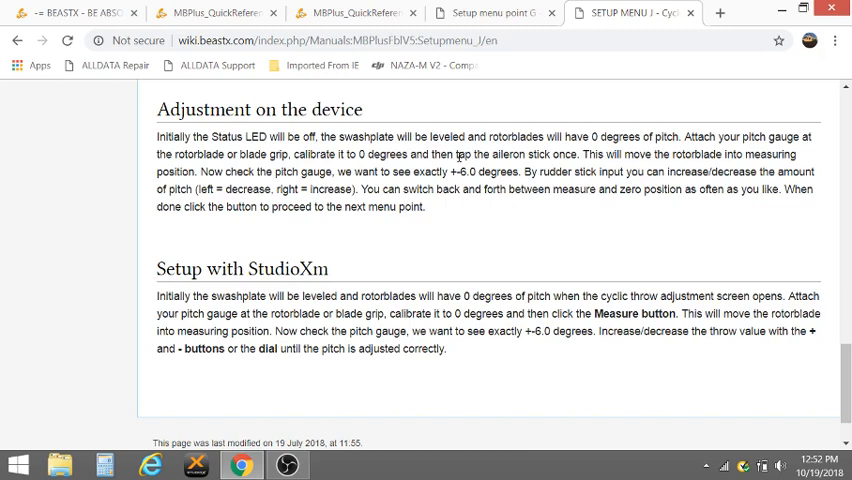
pyautogui.click(210, 13)
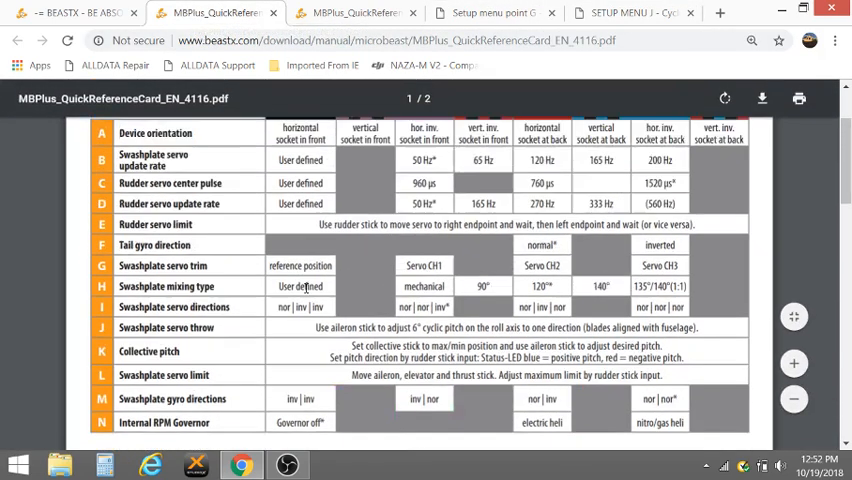
# Scroll to the cyclic throw Status-LED table and adjustment instructions.
pyautogui.scroll(-3)
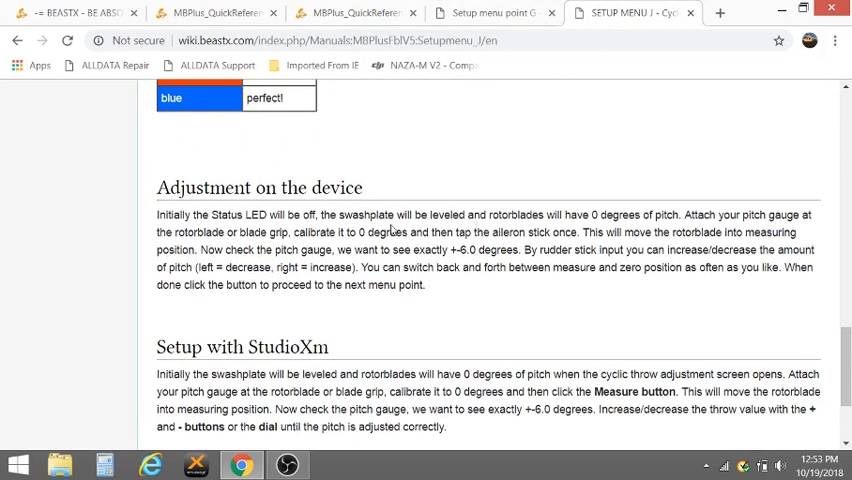
pyautogui.moveTo(392, 228)
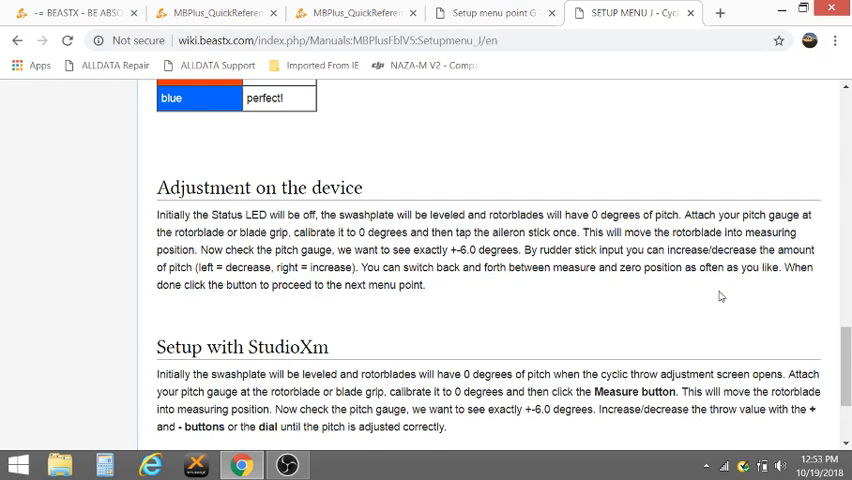
pyautogui.moveTo(620, 287)
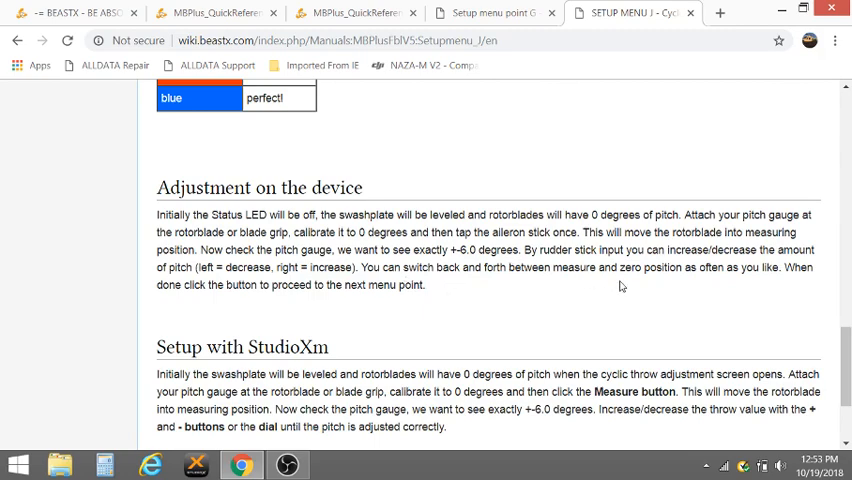
pyautogui.moveTo(415, 306)
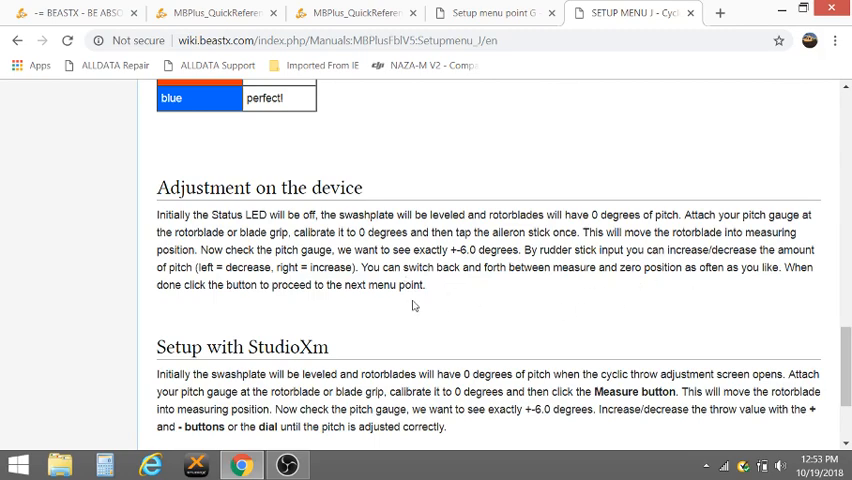
pyautogui.scroll(-3)
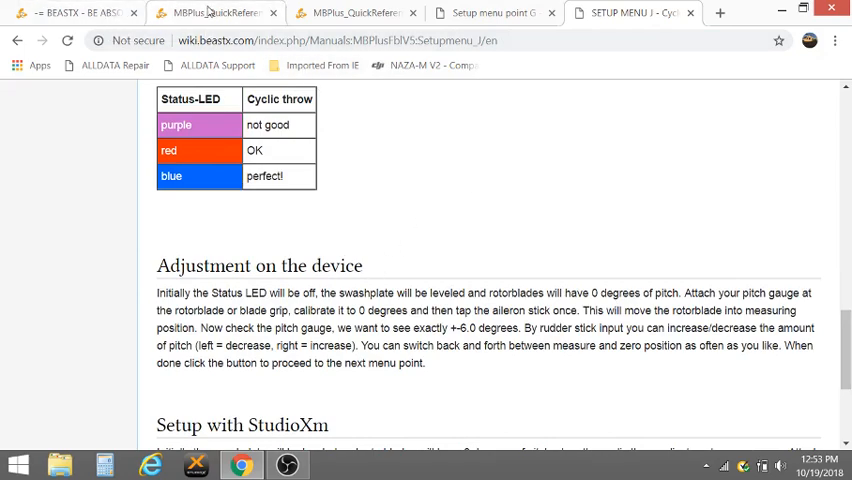
# Check the 4.2 card, then scroll through the V5 reference card's setup table.
pyautogui.click(215, 13)
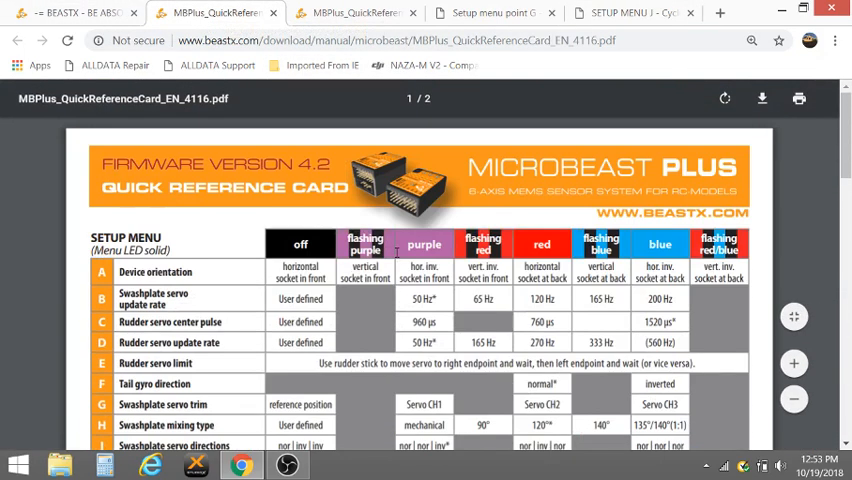
pyautogui.click(355, 13)
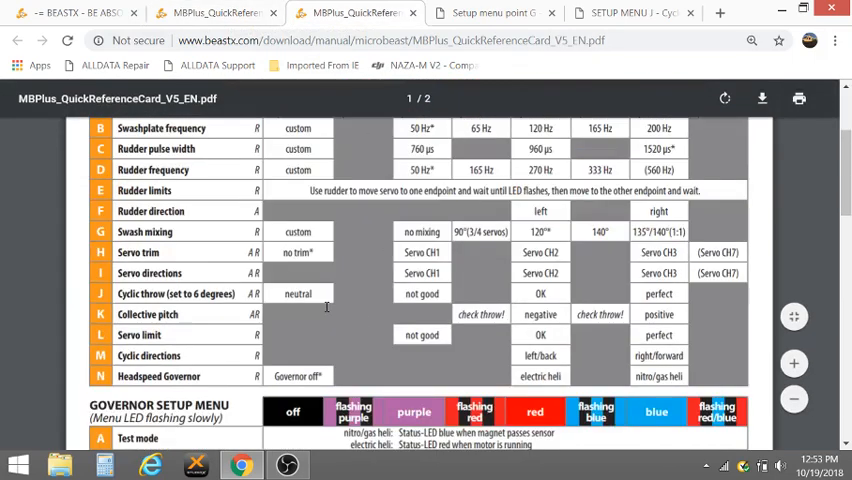
pyautogui.scroll(-3)
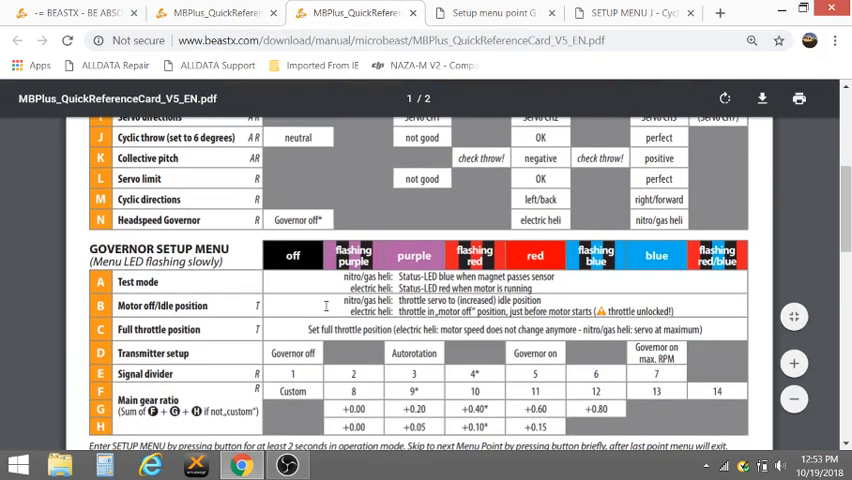
pyautogui.scroll(-3)
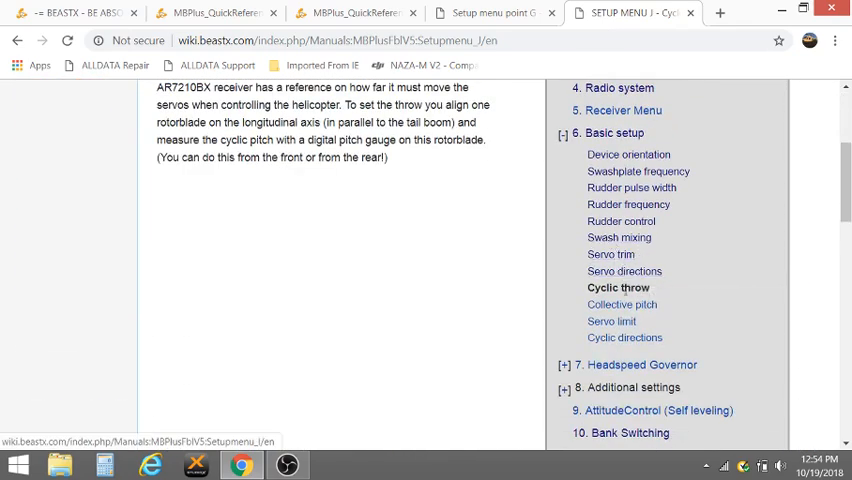
# Open the V5 Collective pitch page and read its steps, then return to the setup menu G page.
pyautogui.click(621, 304)
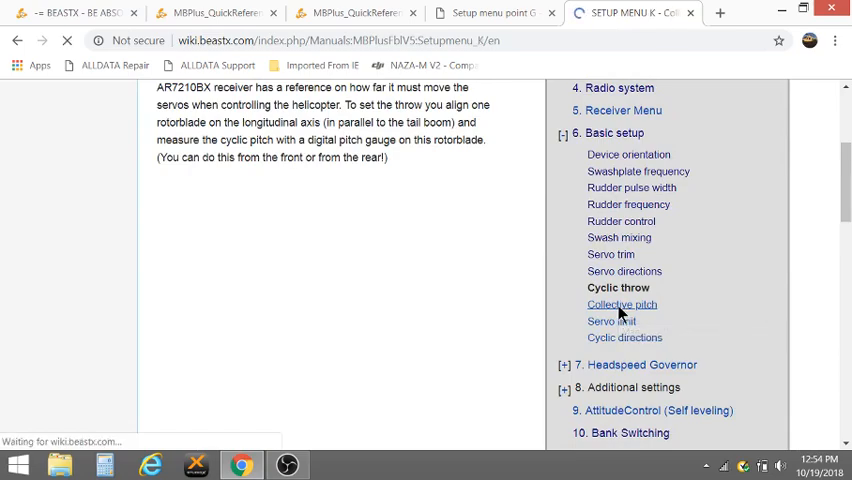
pyautogui.click(621, 304)
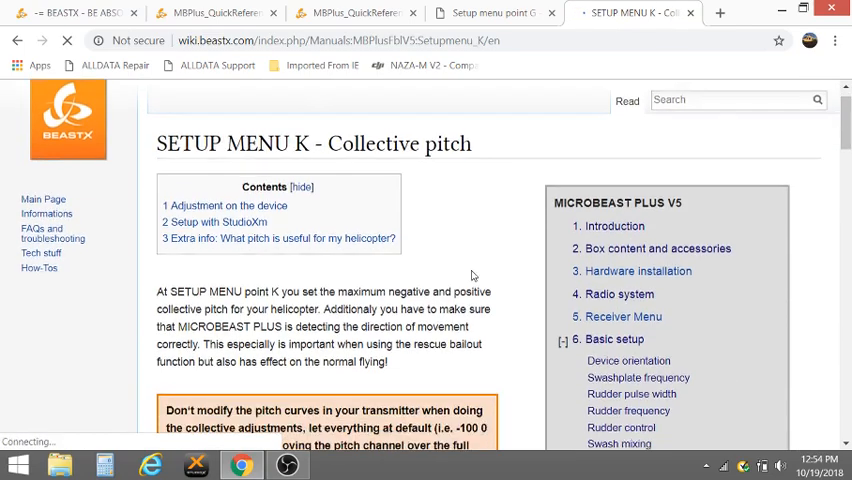
pyautogui.scroll(-3)
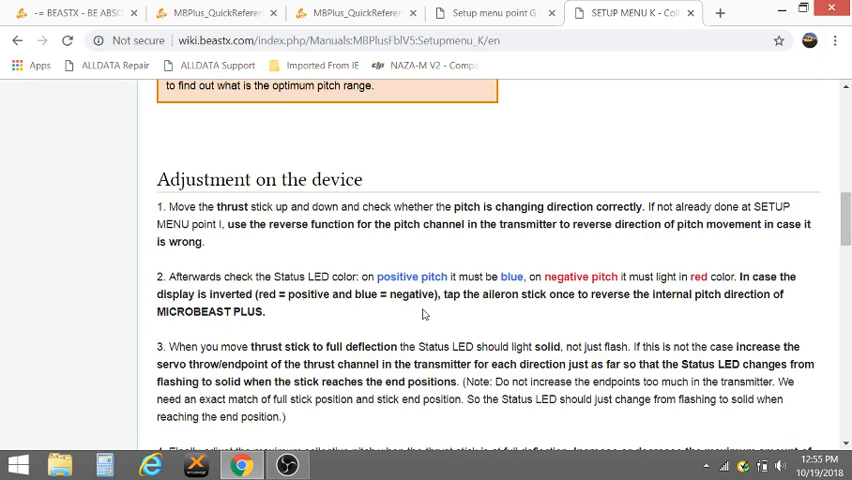
pyautogui.moveTo(688, 313)
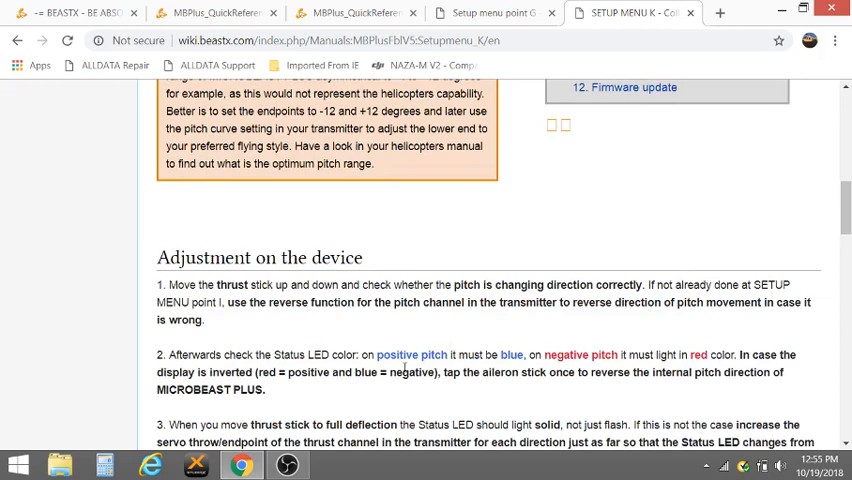
pyautogui.moveTo(548, 358)
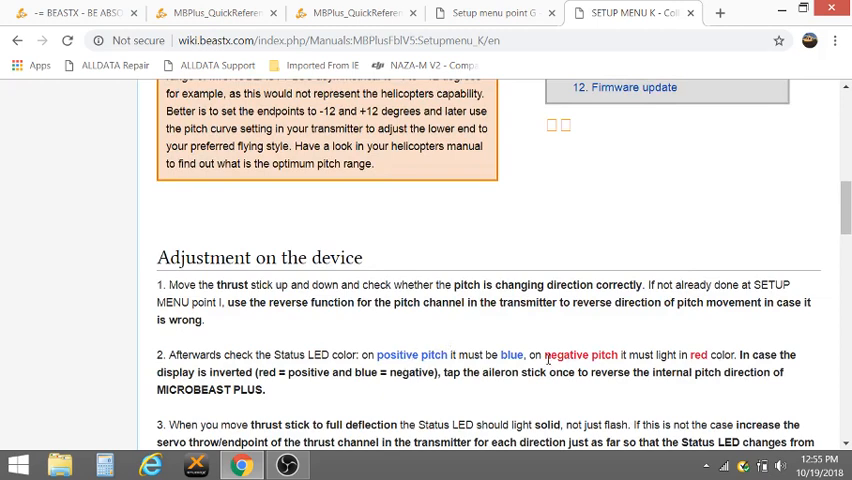
pyautogui.moveTo(508, 143)
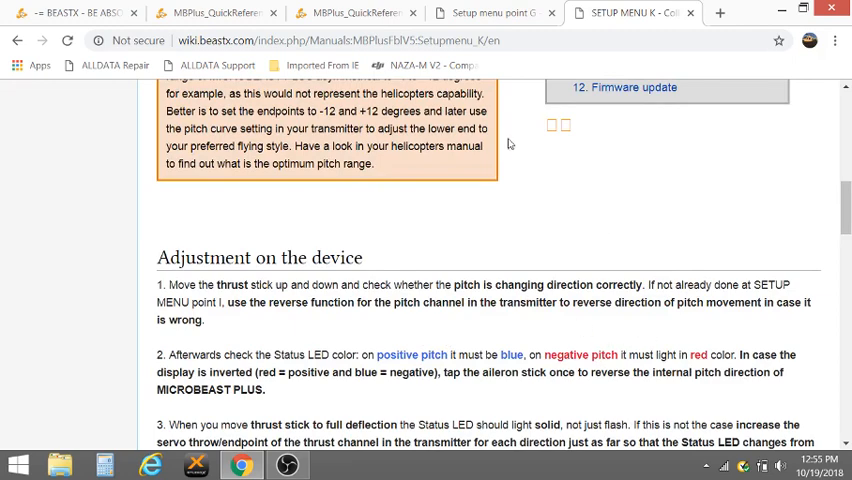
pyautogui.click(490, 13)
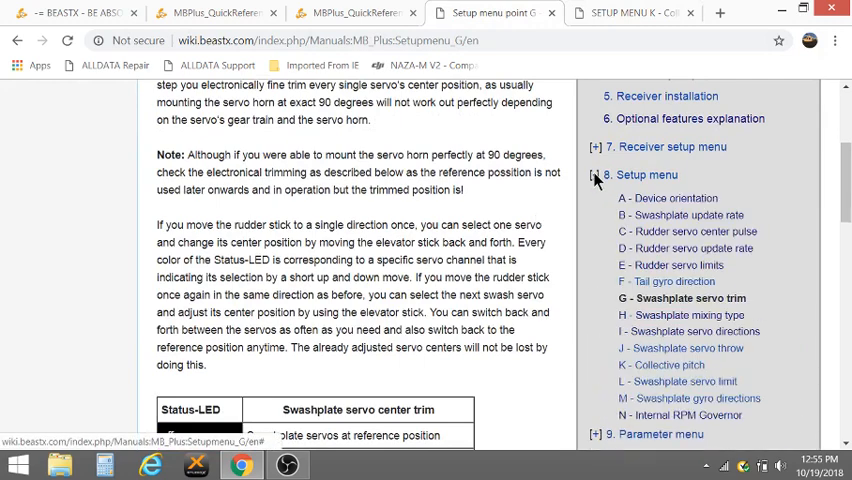
# Open the older wiki's setup menu point K collective pitch page, then return to the V5 K page.
pyautogui.click(661, 362)
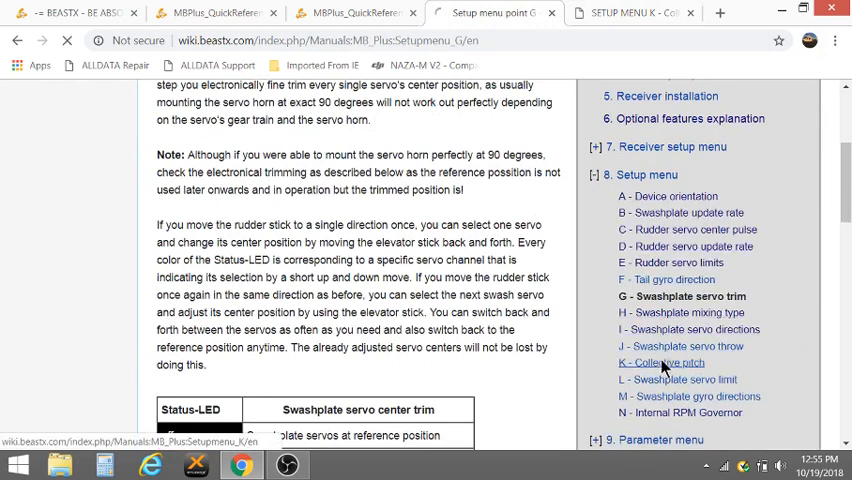
pyautogui.click(661, 362)
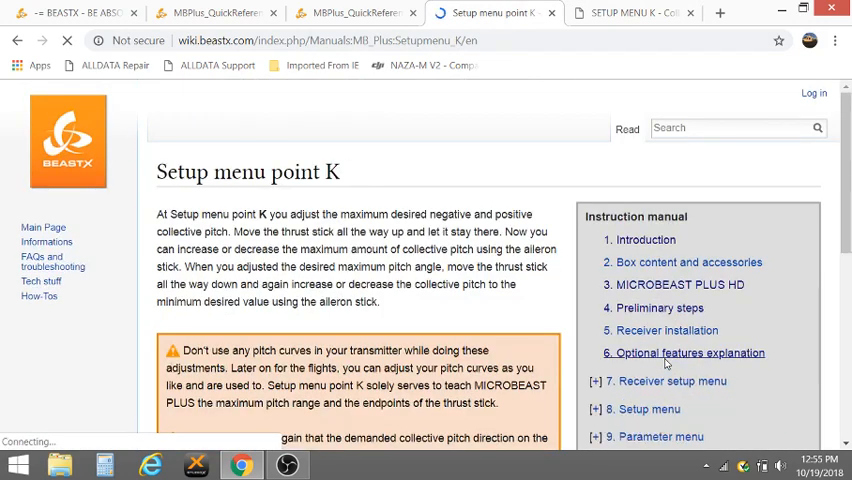
pyautogui.scroll(-3)
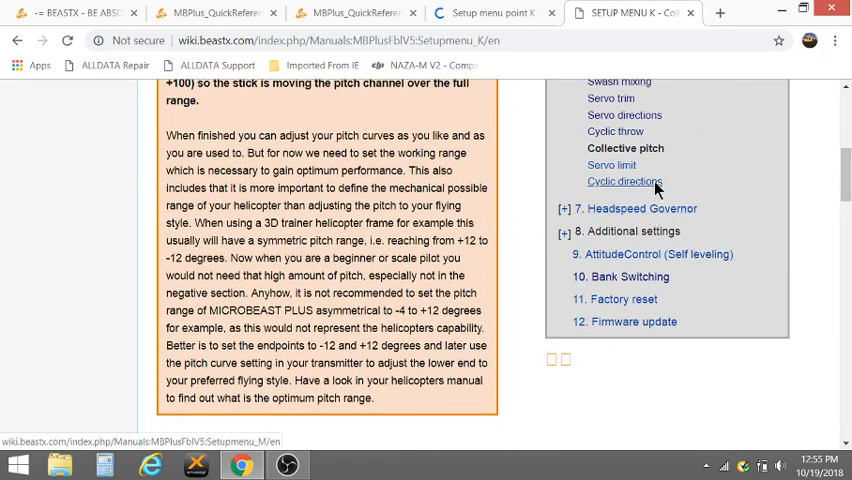
# Open the V5 Setup Menu L servo limit page and read through its Status-LED table.
pyautogui.click(611, 165)
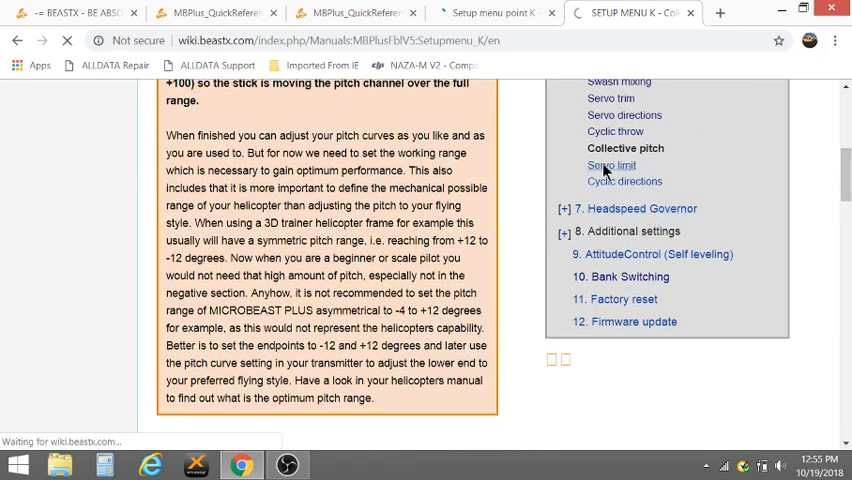
pyautogui.click(610, 165)
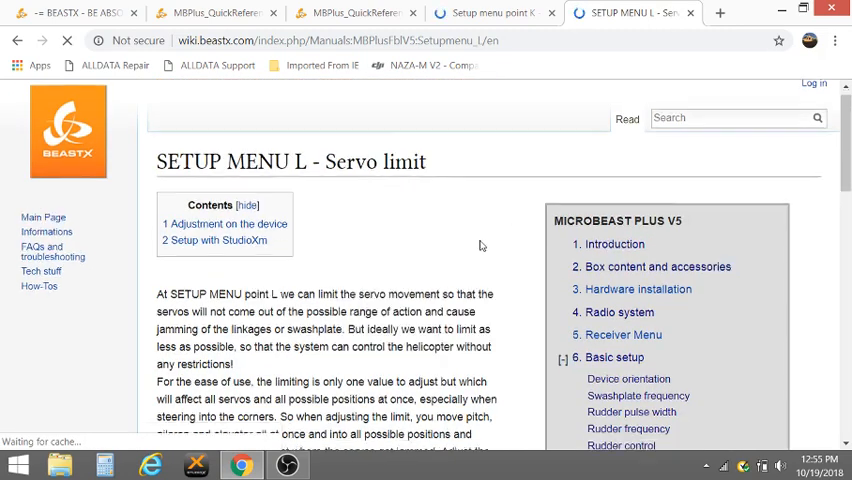
pyautogui.scroll(-3)
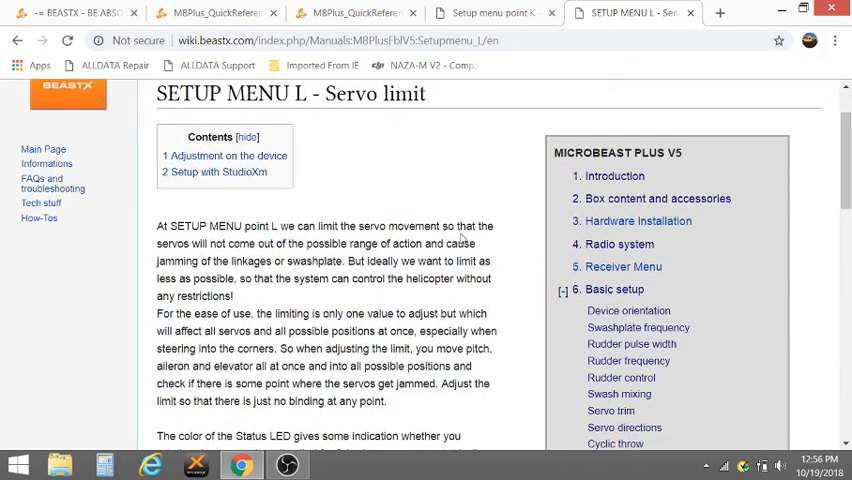
pyautogui.scroll(-3)
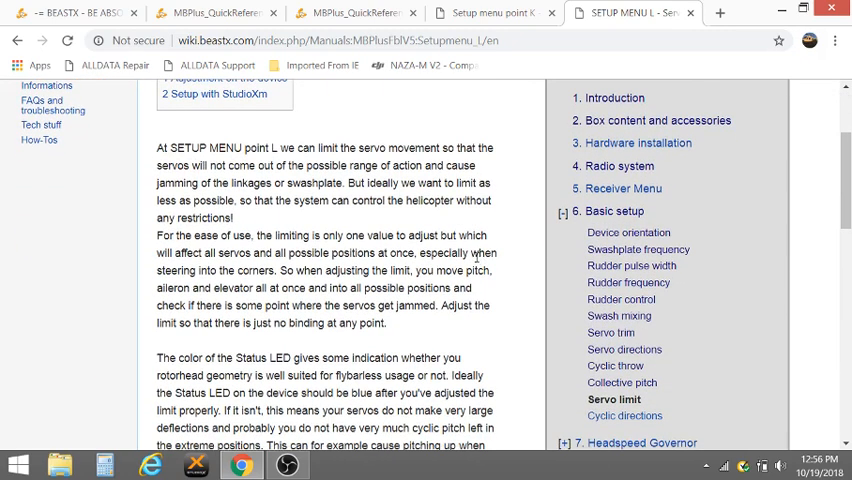
pyautogui.scroll(-3)
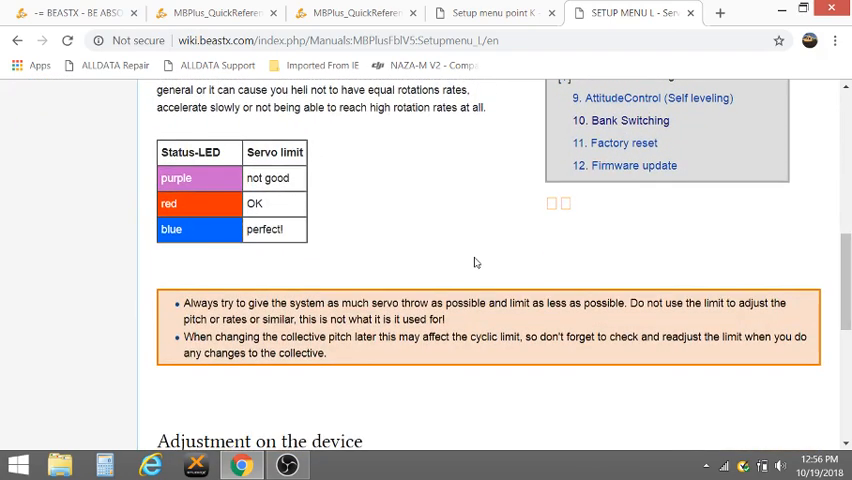
pyautogui.scroll(-3)
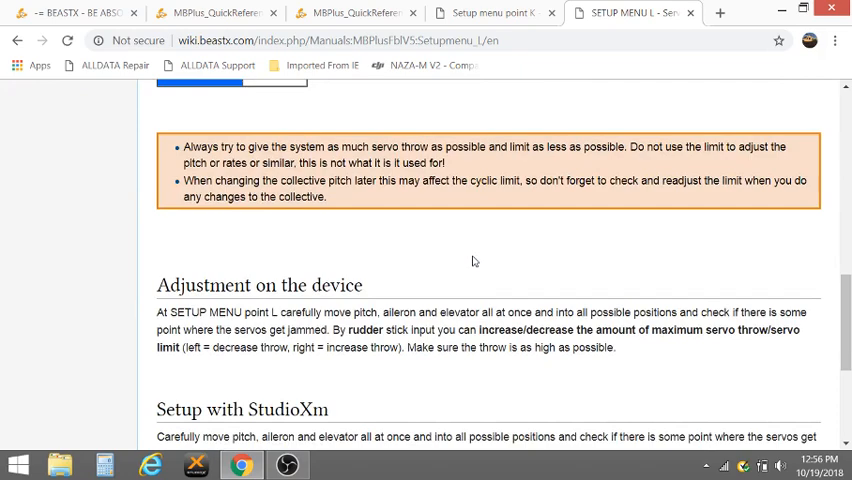
pyautogui.scroll(-3)
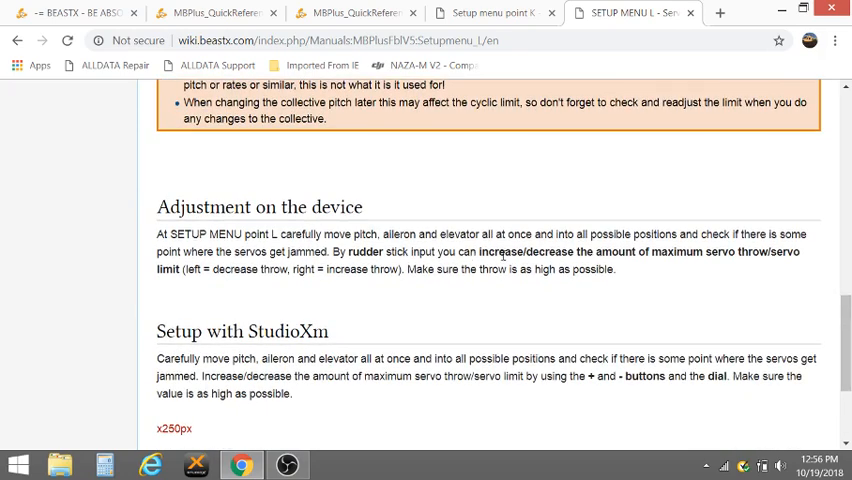
pyautogui.scroll(-3)
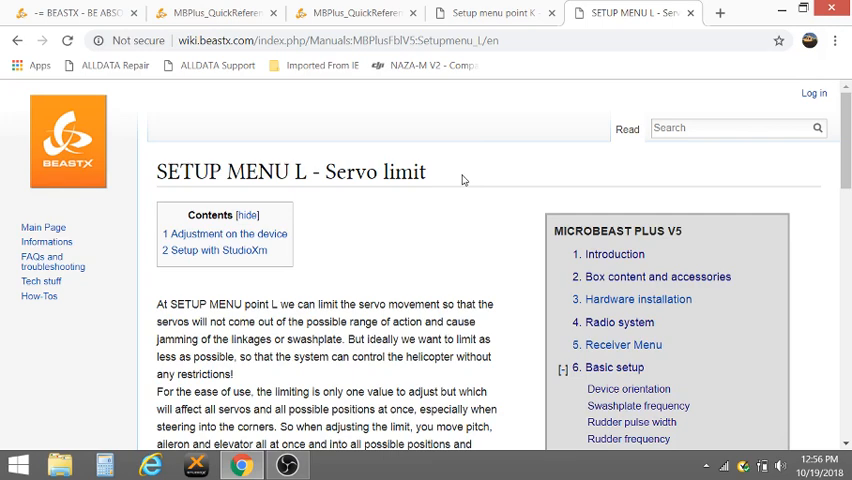
pyautogui.moveTo(465, 174)
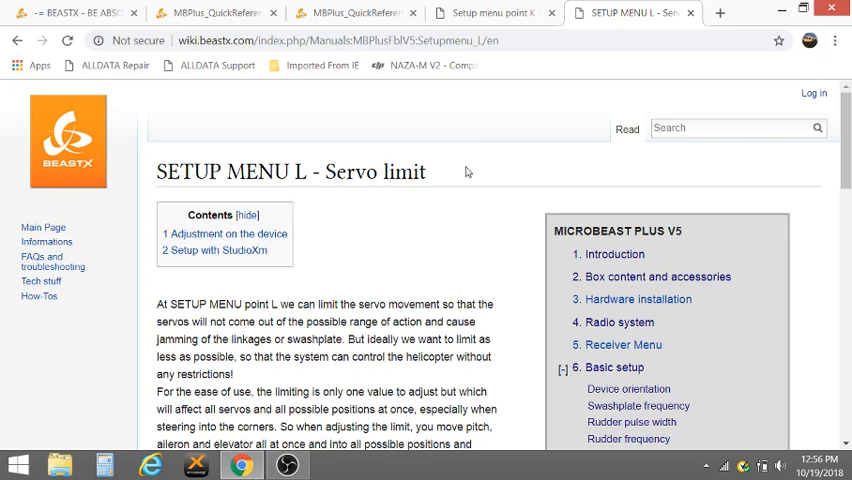
pyautogui.moveTo(465, 170)
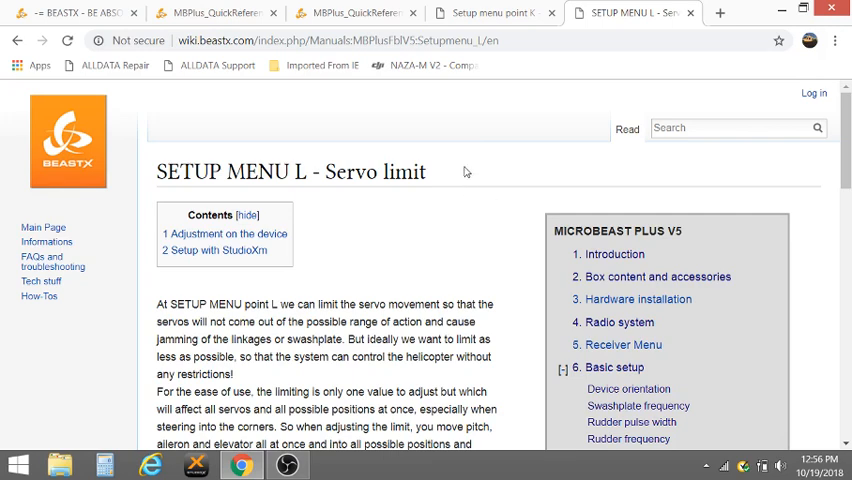
pyautogui.moveTo(459, 209)
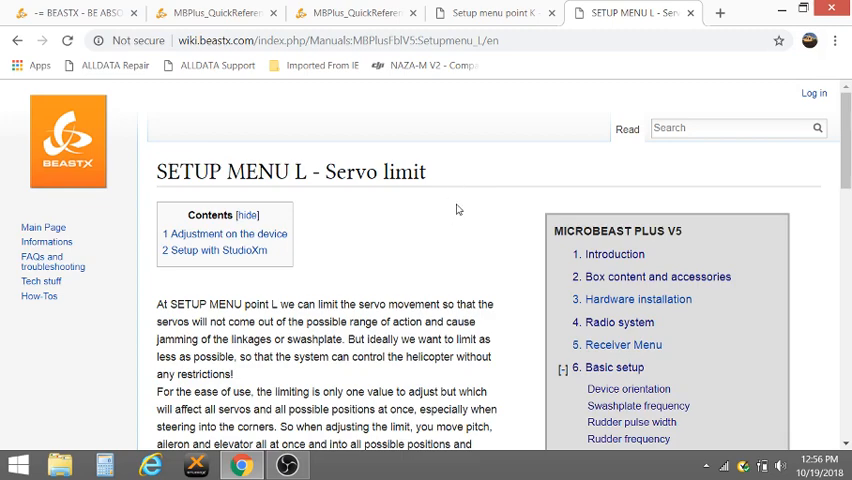
pyautogui.moveTo(567, 320)
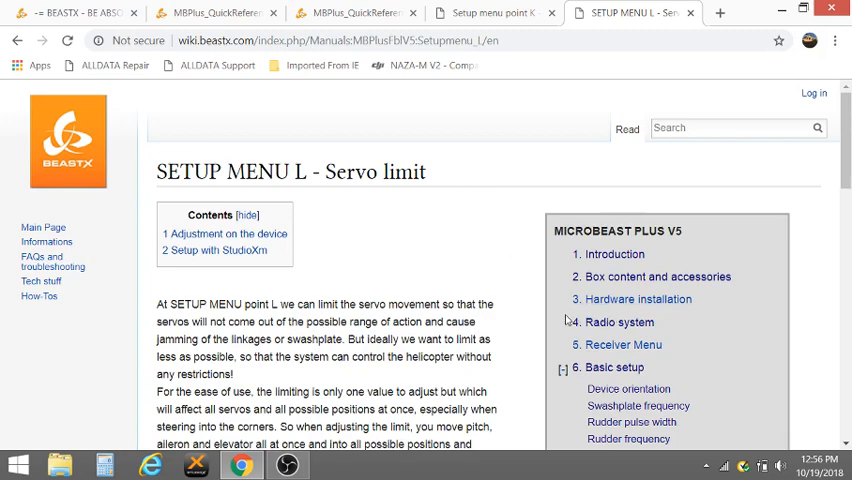
pyautogui.scroll(-3)
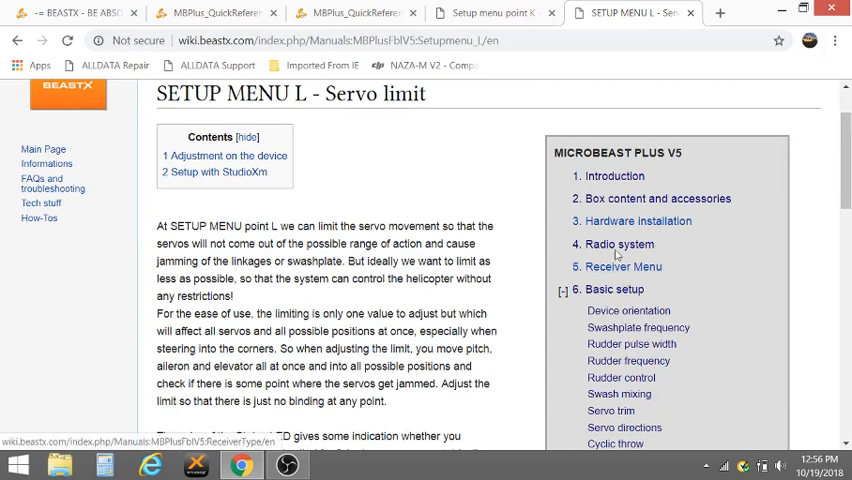
pyautogui.moveTo(618, 244)
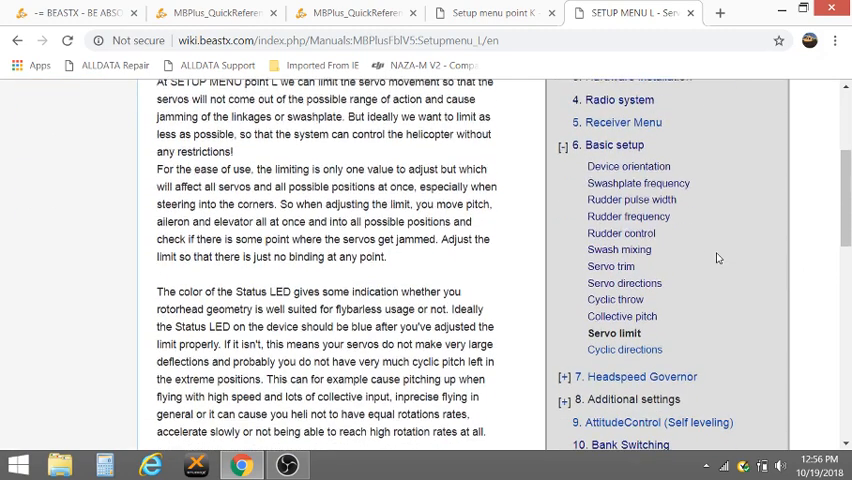
pyautogui.scroll(3)
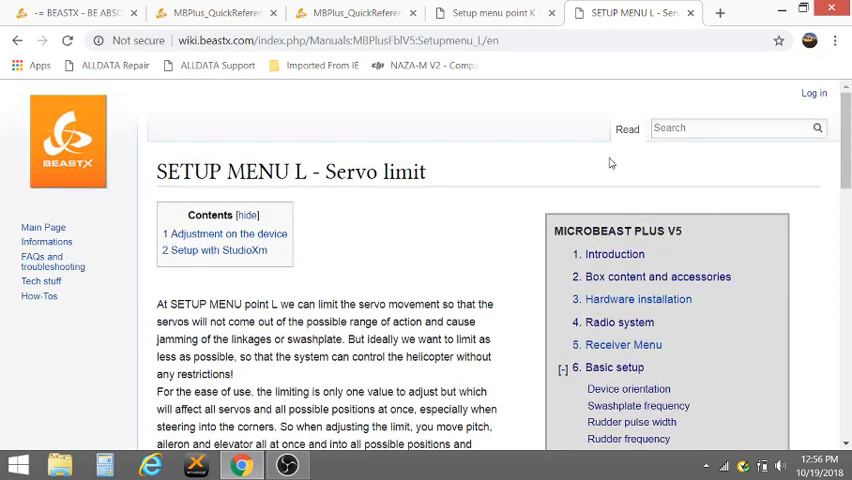